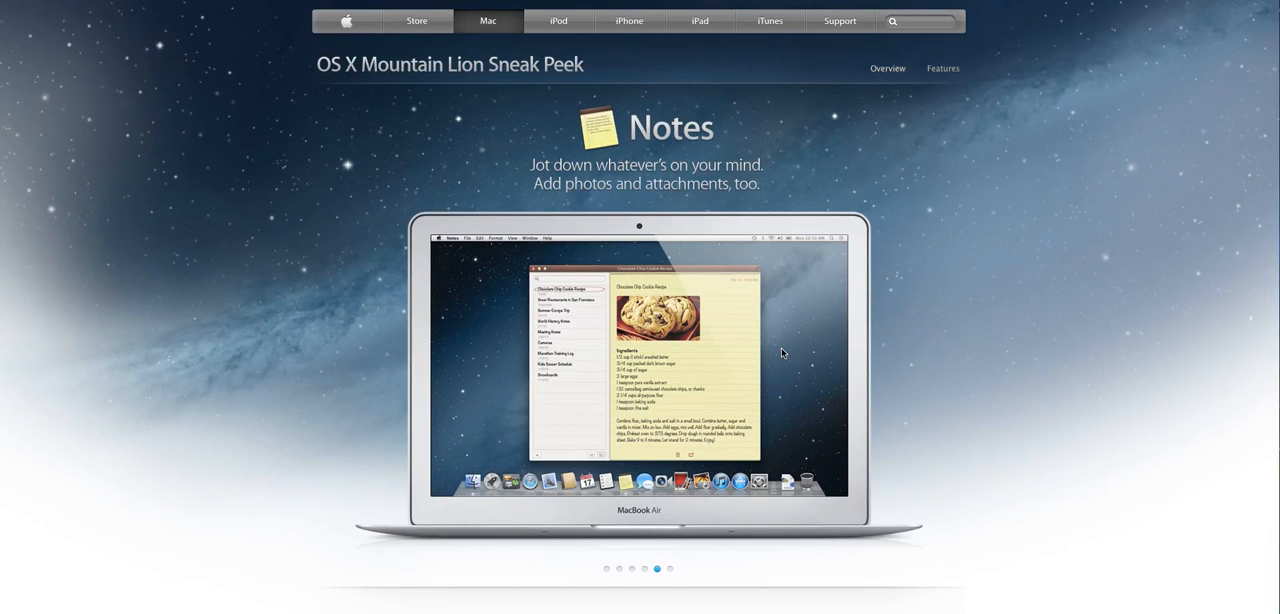
pyautogui.moveTo(780, 352)
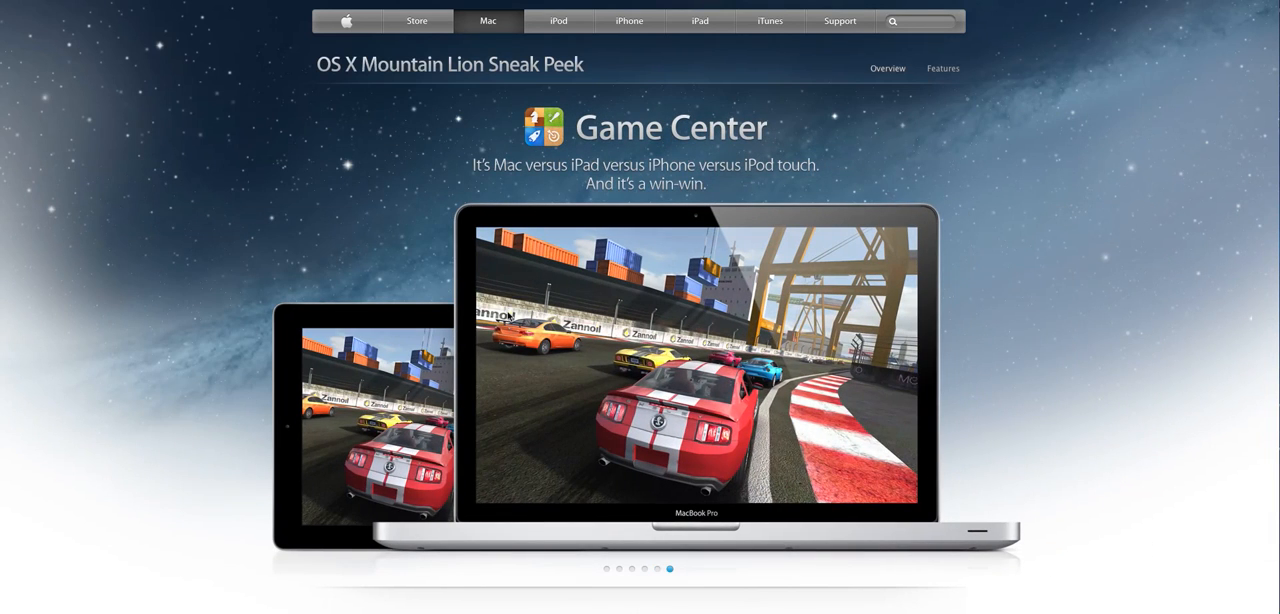
pyautogui.moveTo(490, 314)
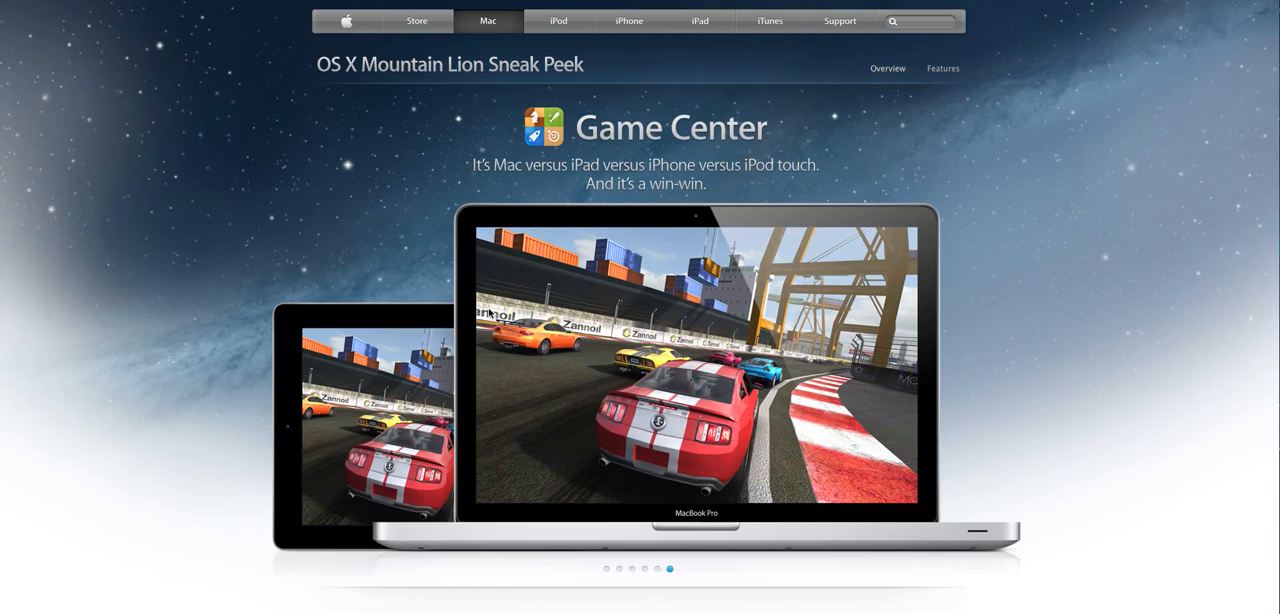
pyautogui.moveTo(564, 308)
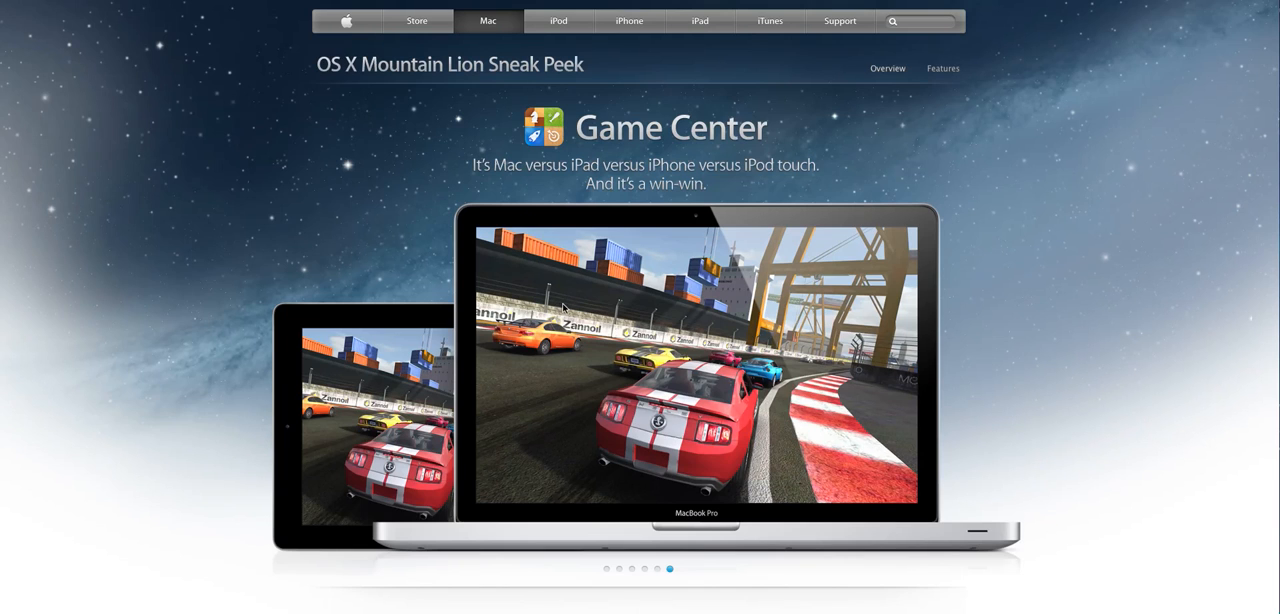
# Return to the first slideshow slide and move down past it to the feature sections
pyautogui.click(608, 568)
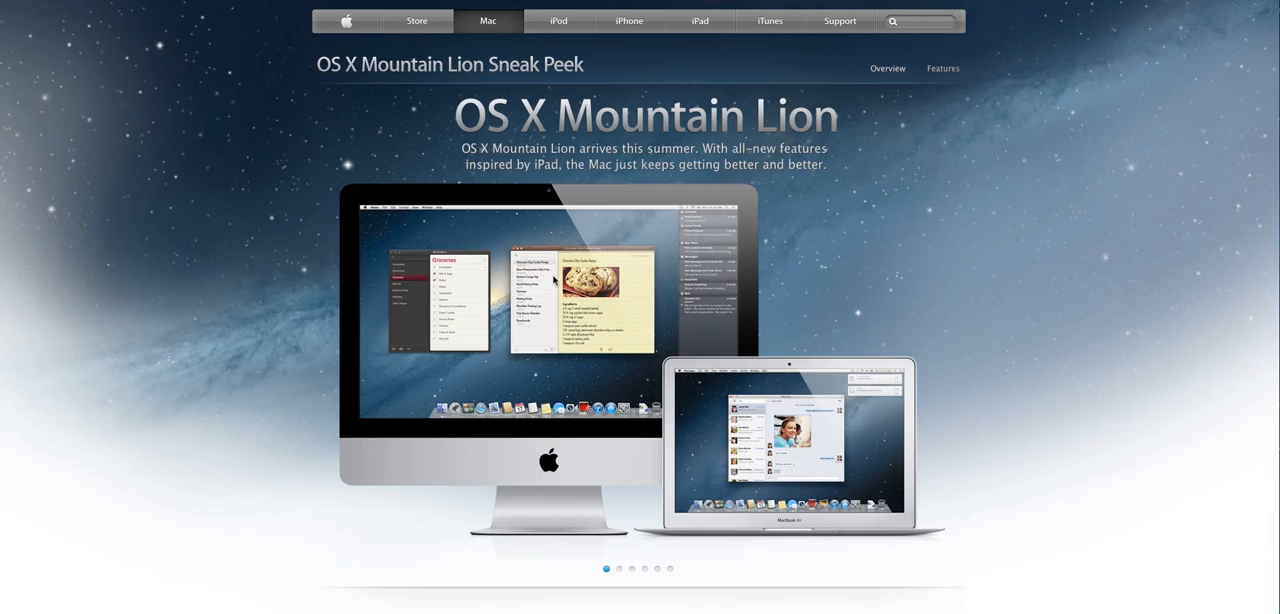
pyautogui.moveTo(532, 170)
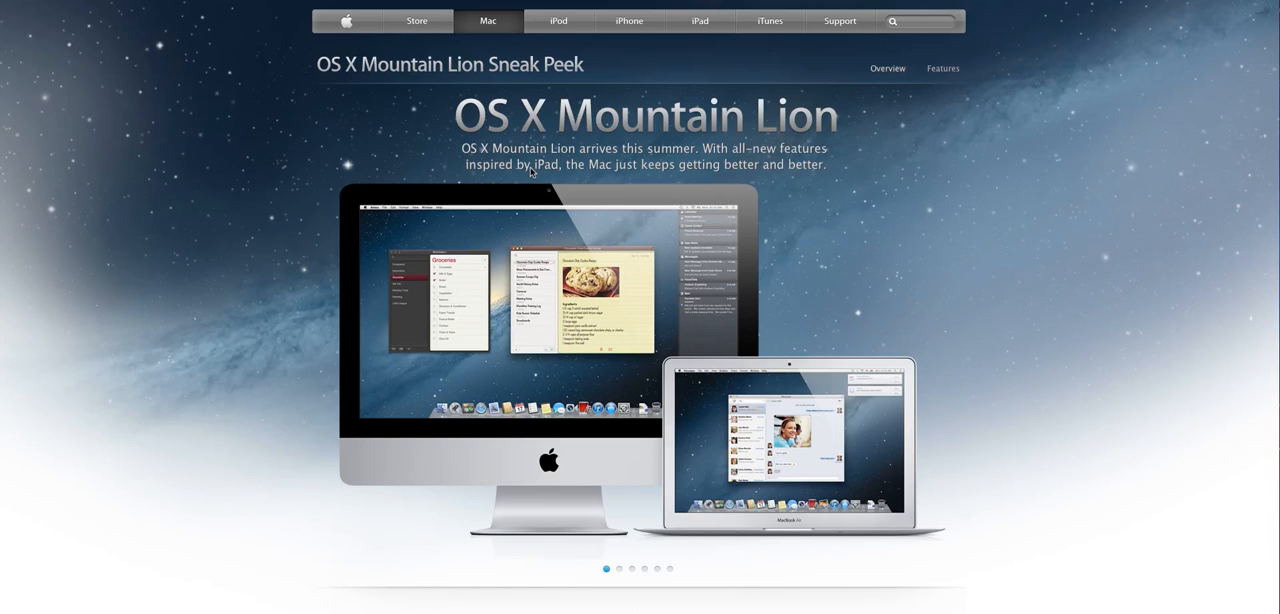
pyautogui.moveTo(876, 158)
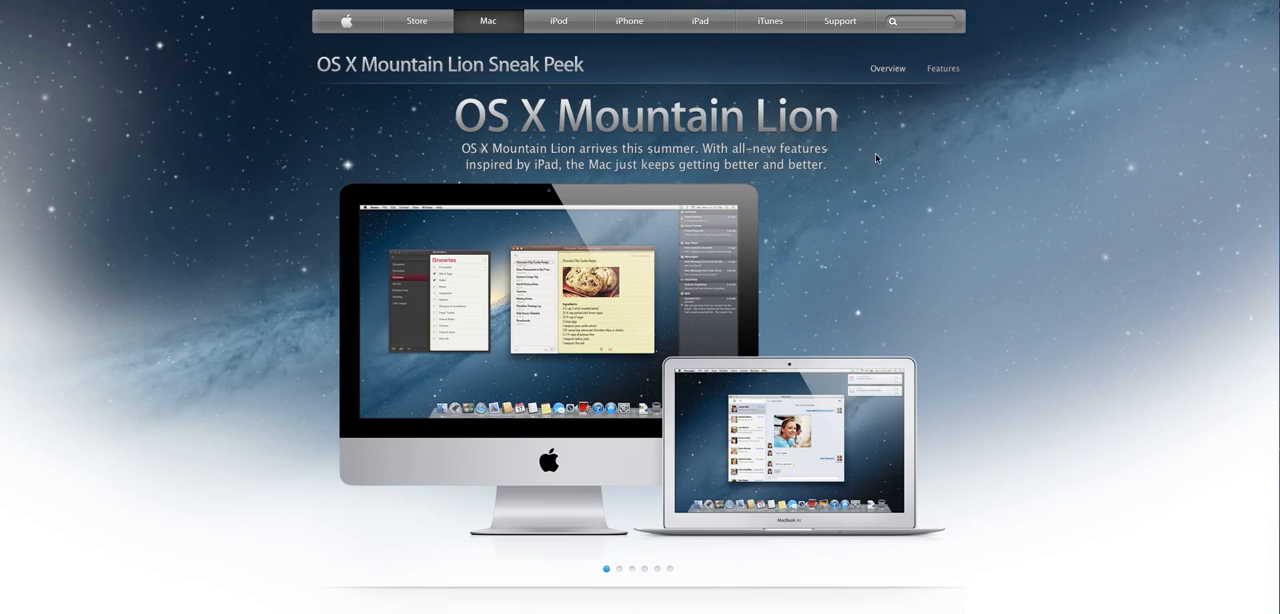
pyautogui.scroll(-3)
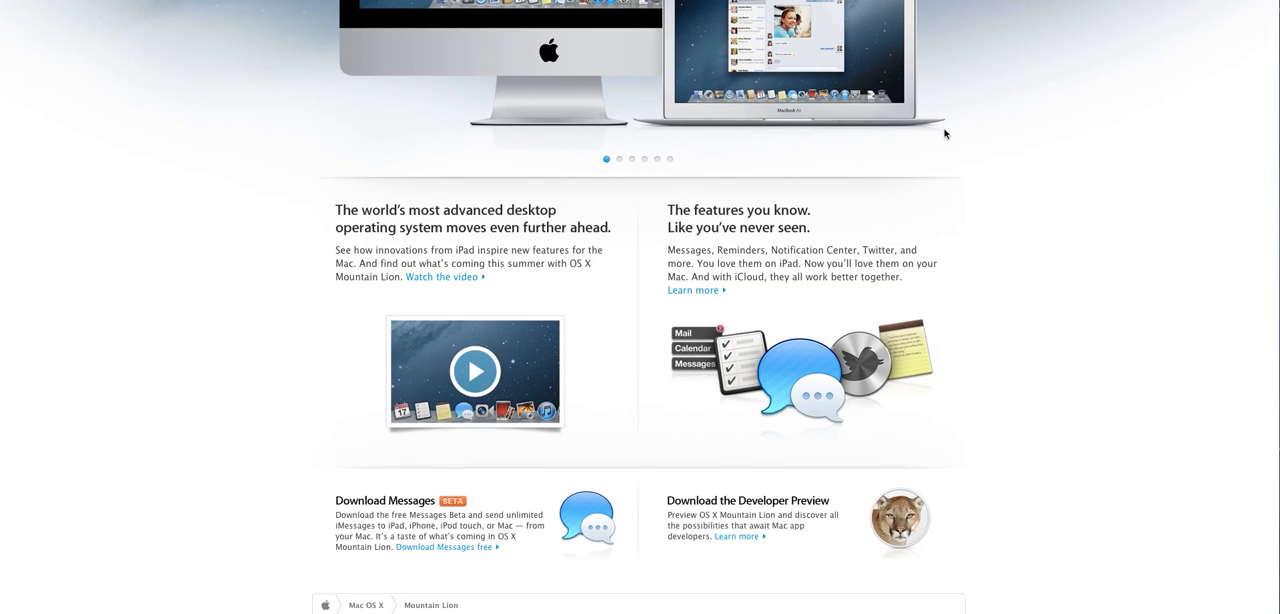
pyautogui.moveTo(712, 292)
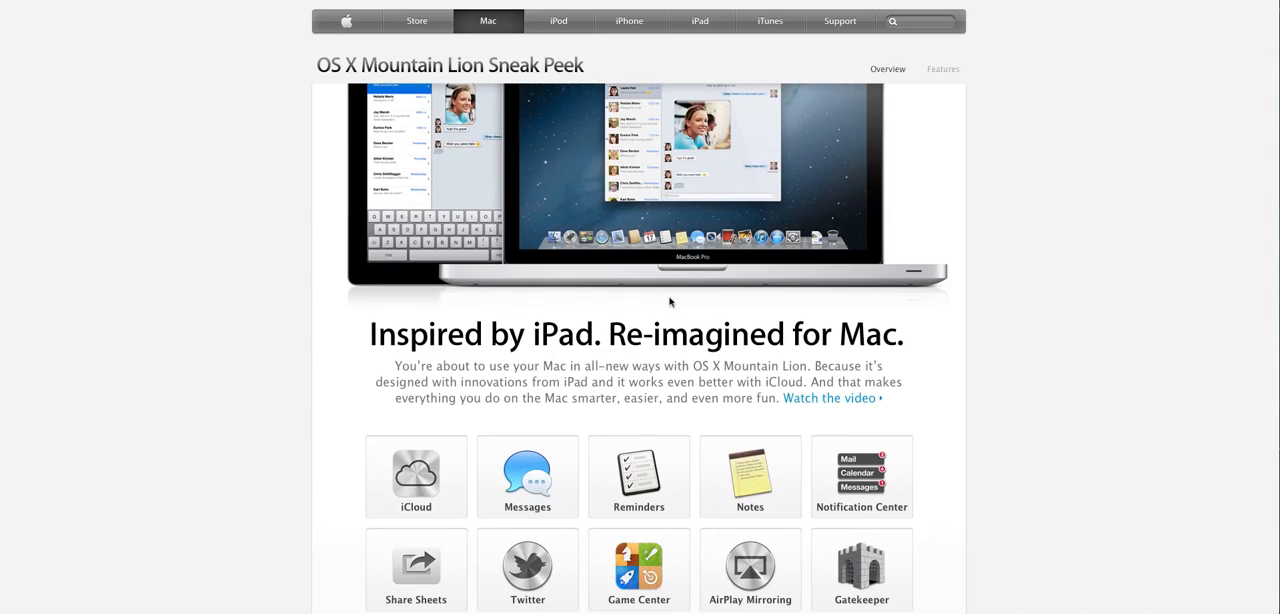
# Scroll past the feature icon grid and iCloud section until Messages appears
pyautogui.scroll(-3)
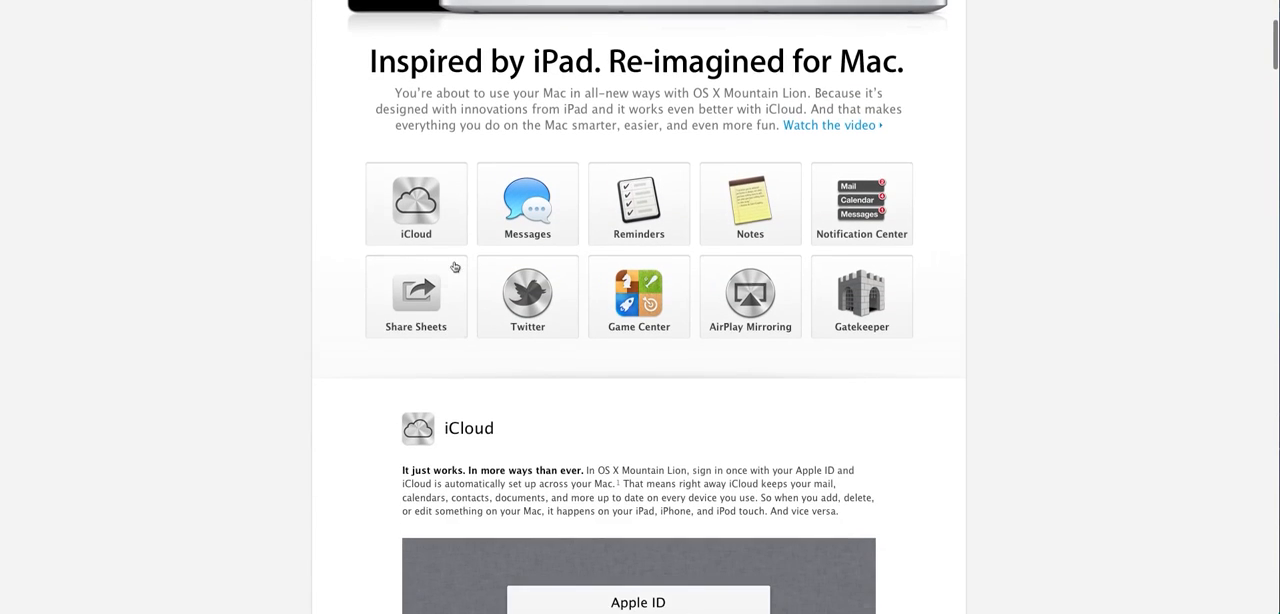
pyautogui.scroll(-3)
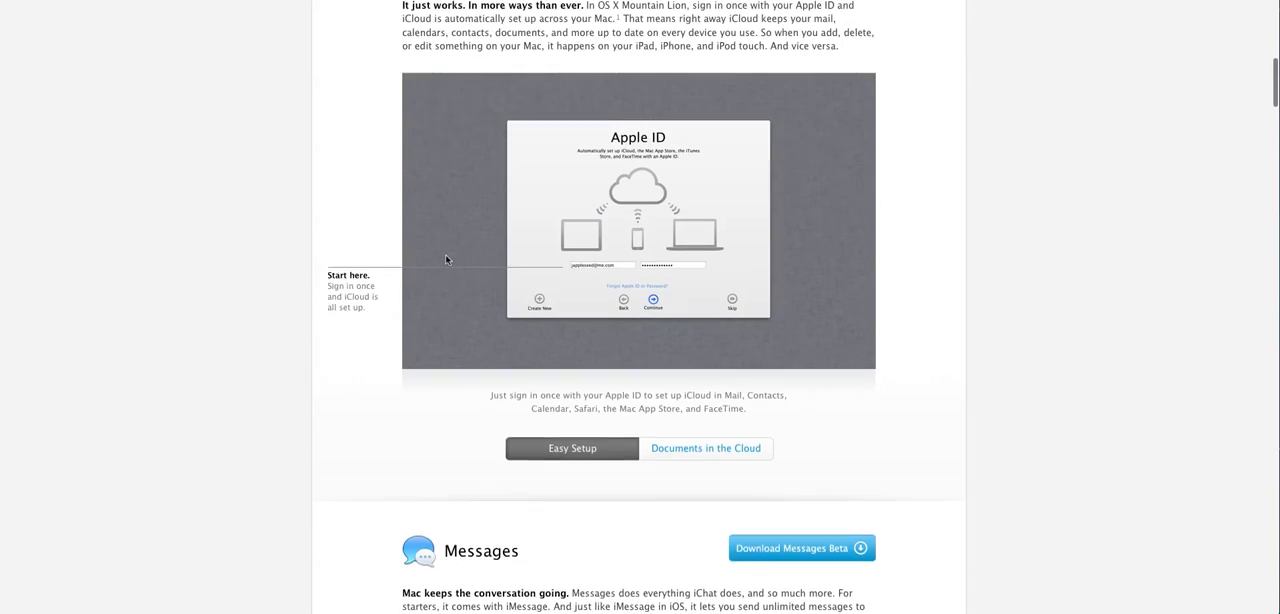
pyautogui.scroll(3)
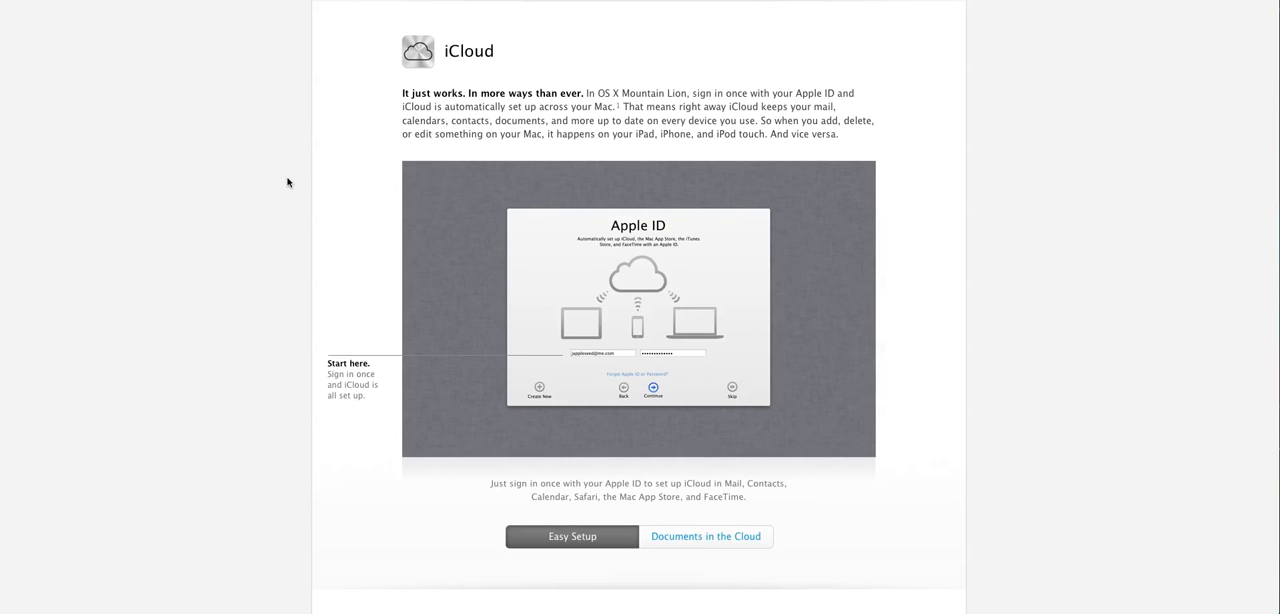
pyautogui.scroll(-3)
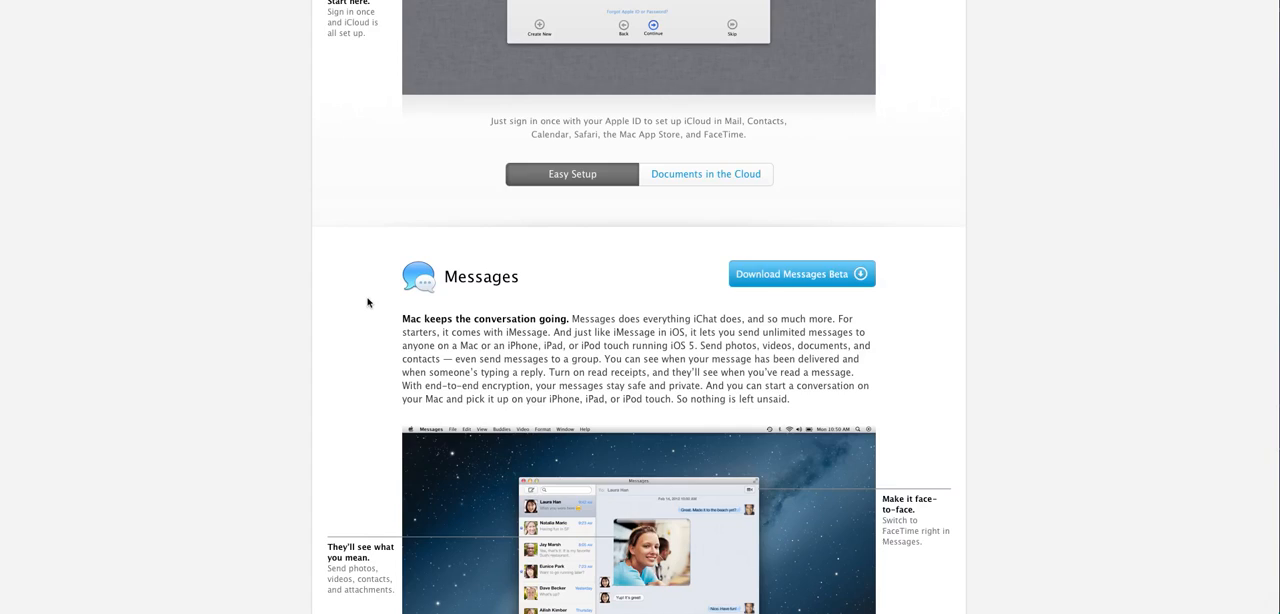
# Scroll through the full Messages section down to the start of Reminders
pyautogui.scroll(-3)
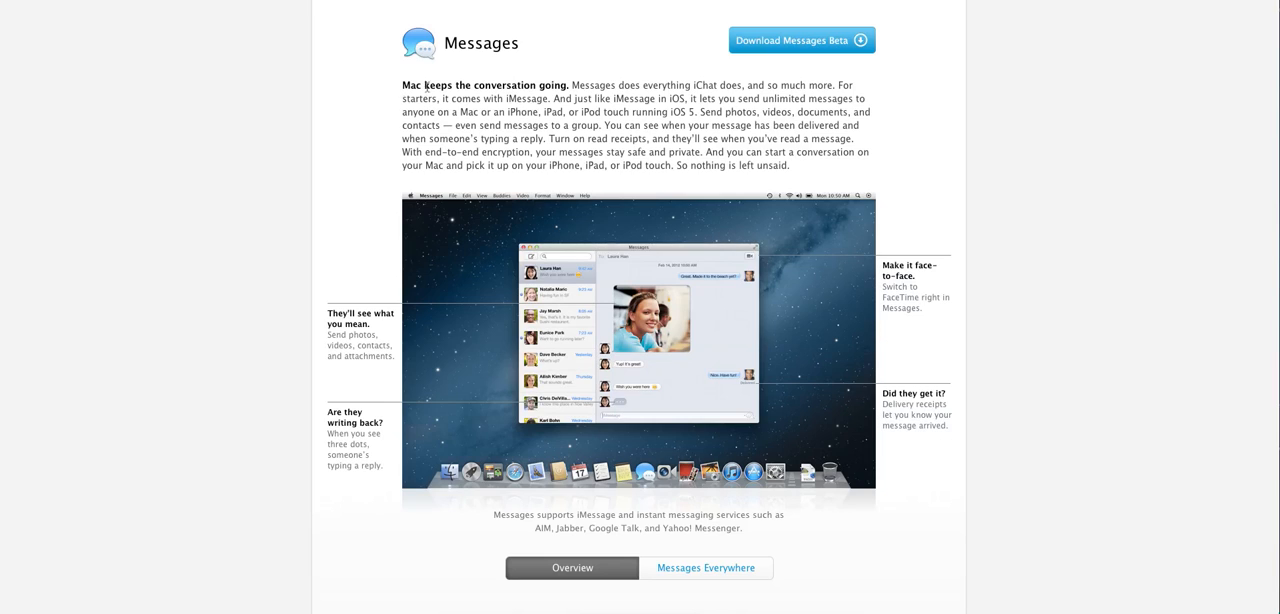
pyautogui.moveTo(280, 282)
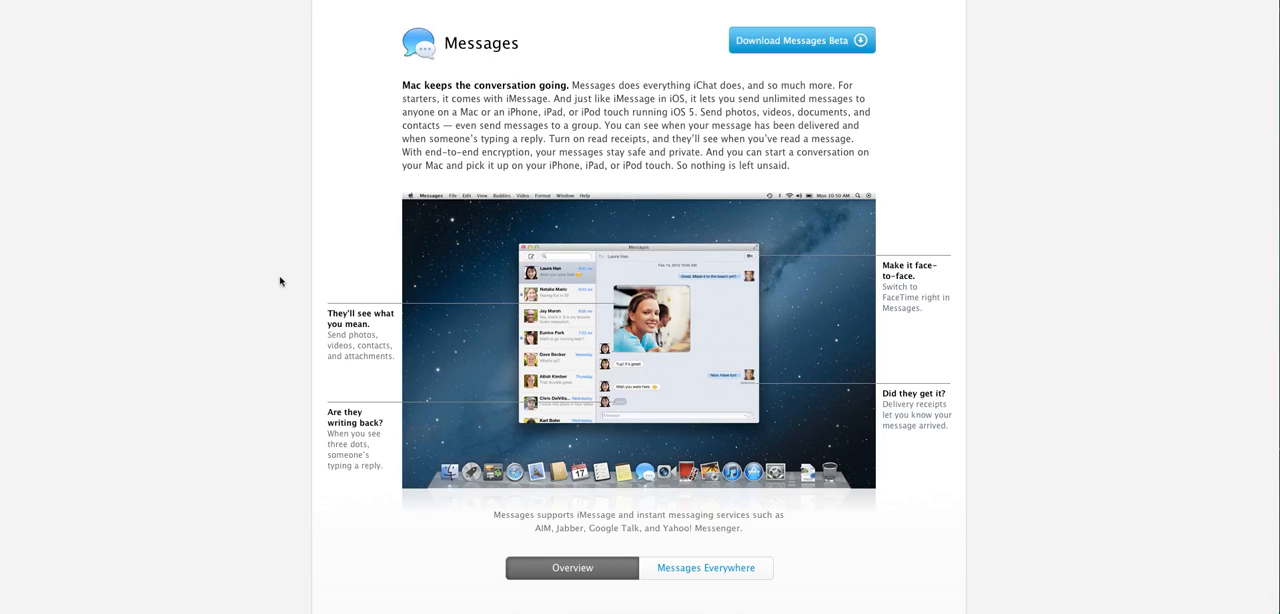
pyautogui.scroll(-3)
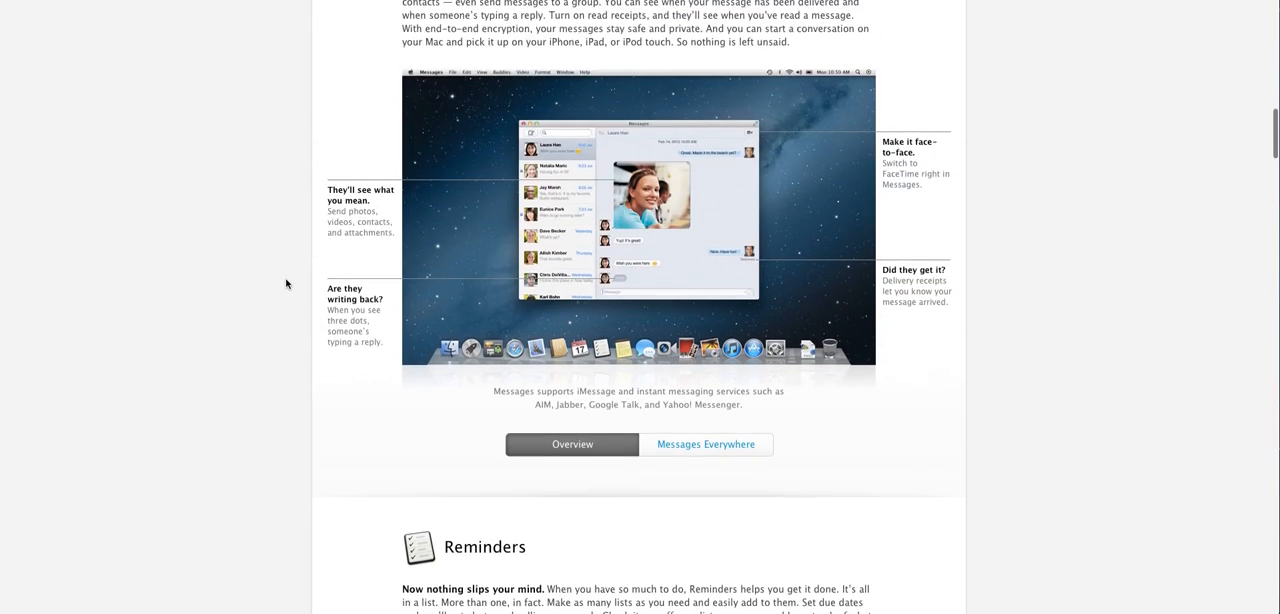
# Scroll through the full Reminders section until Notes comes into view
pyautogui.scroll(-3)
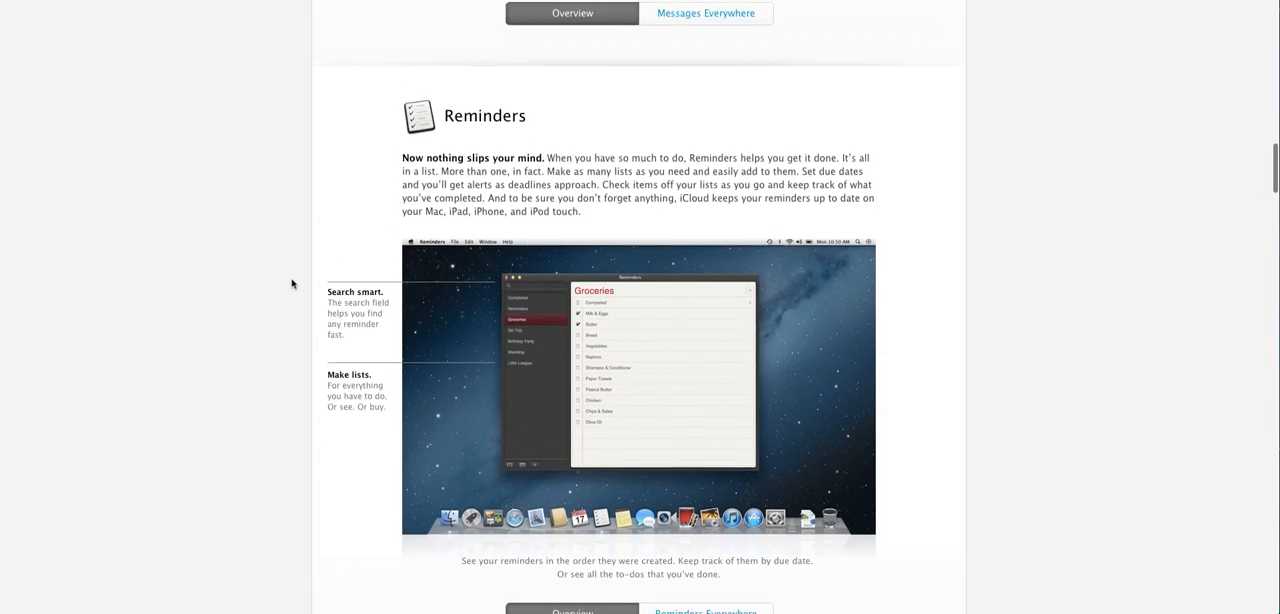
pyautogui.scroll(-3)
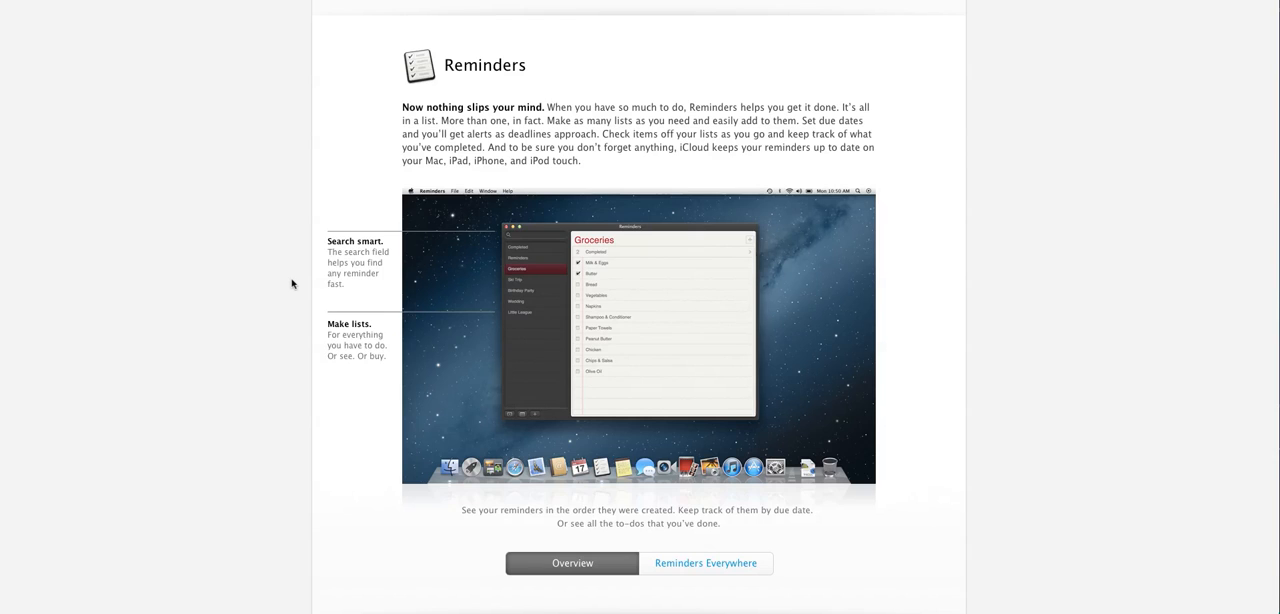
pyautogui.scroll(-3)
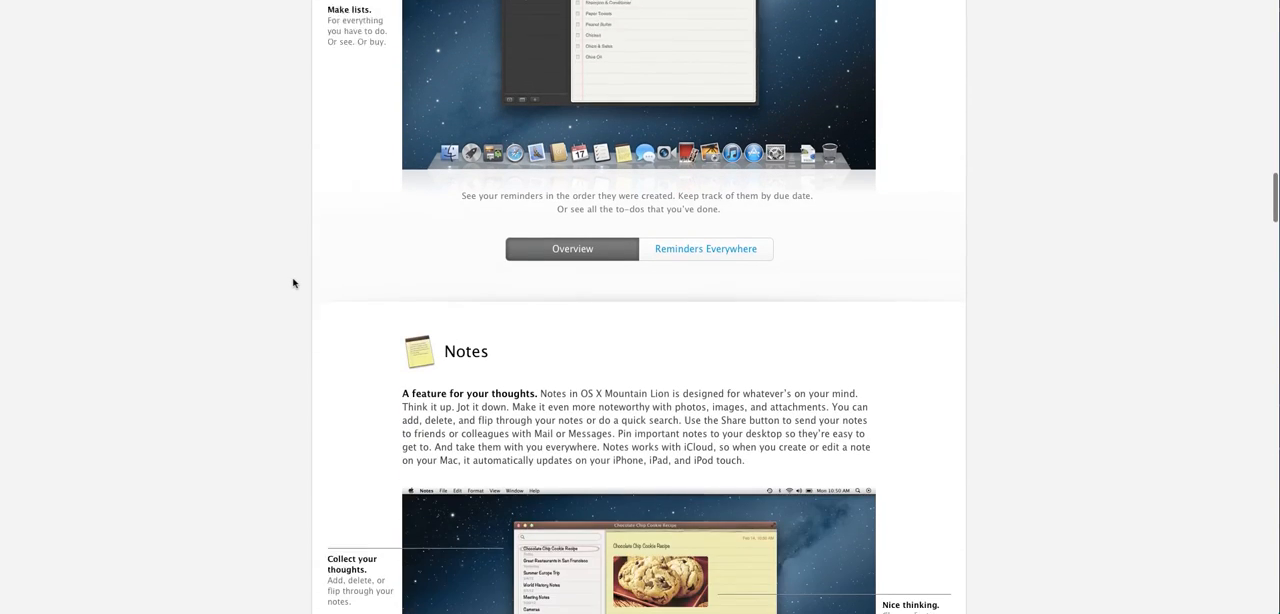
# Scroll through the Notes section and its Overview screenshot until Notification Center appears
pyautogui.scroll(-3)
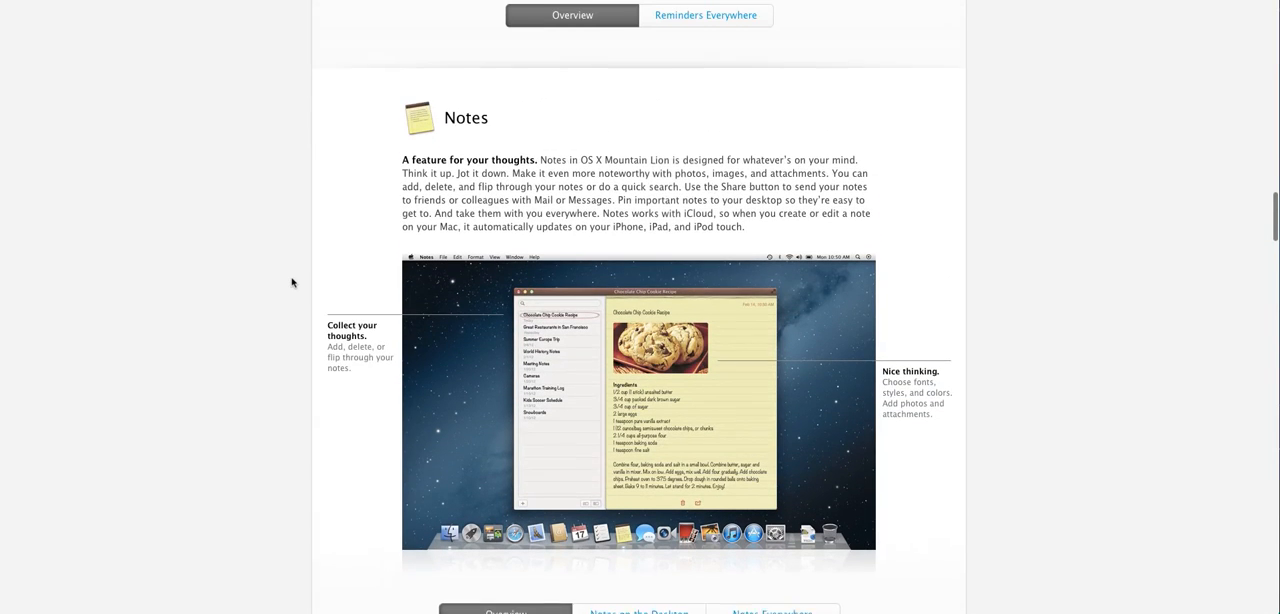
pyautogui.scroll(-3)
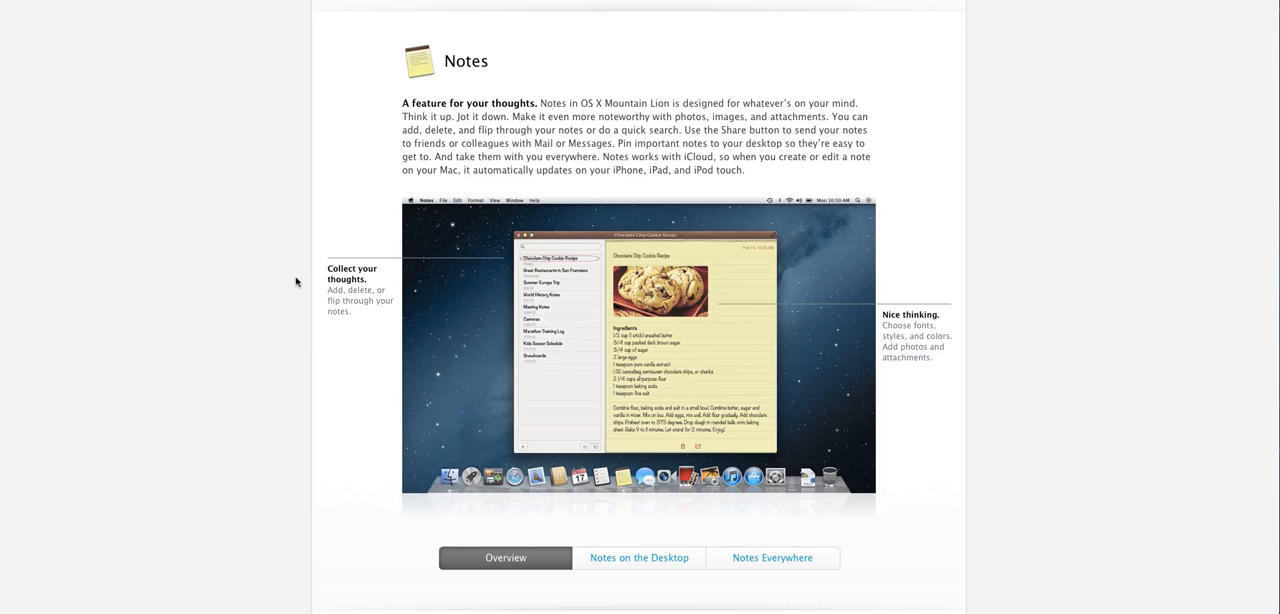
pyautogui.moveTo(284, 292)
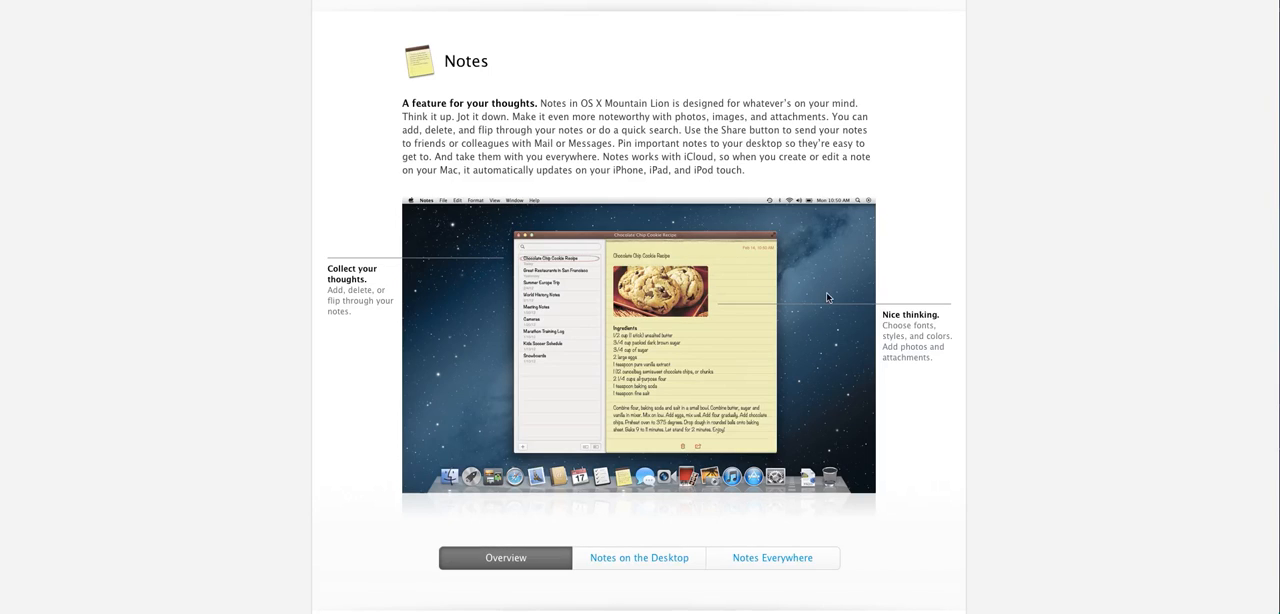
pyautogui.moveTo(556, 276)
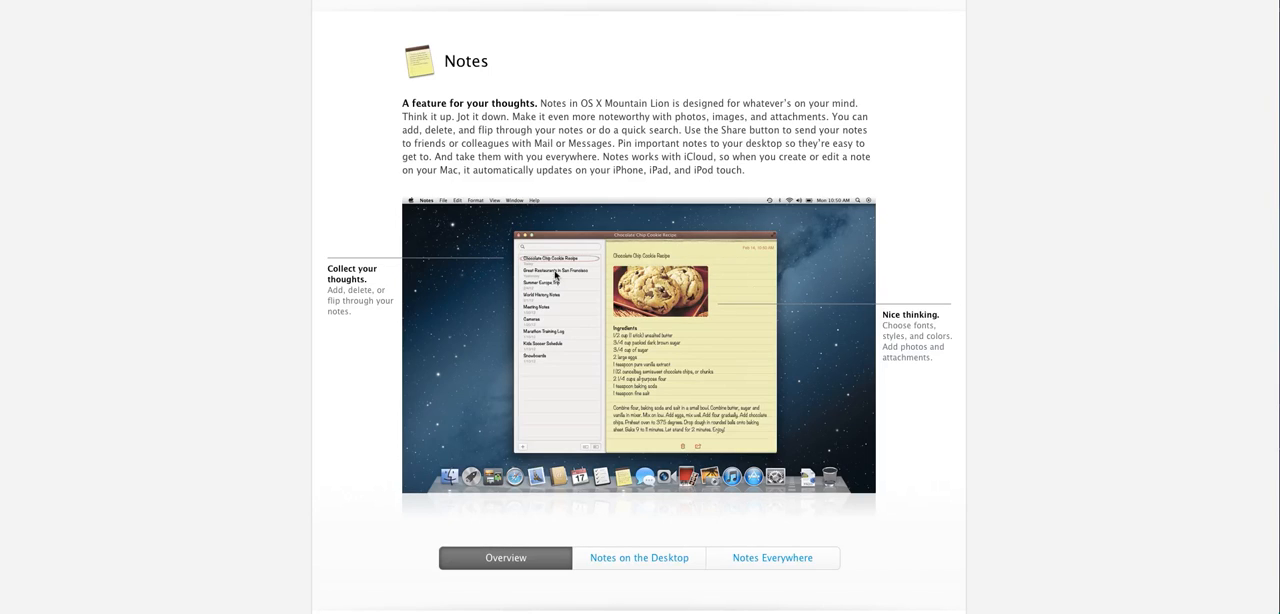
pyautogui.moveTo(548, 330)
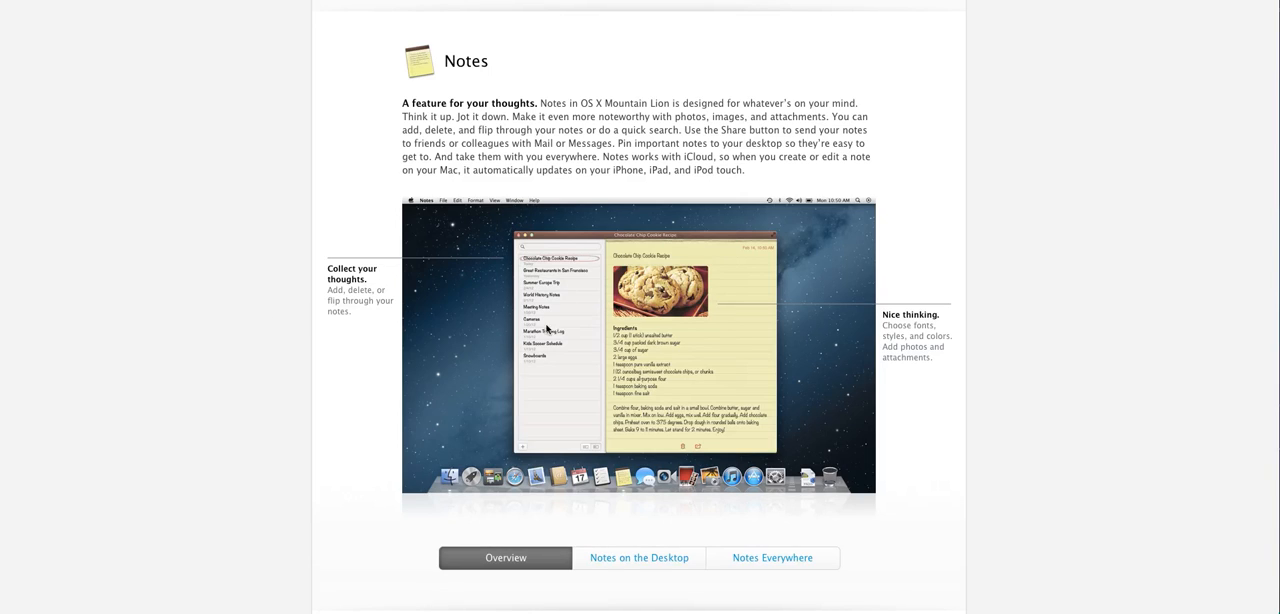
pyautogui.moveTo(1020, 368)
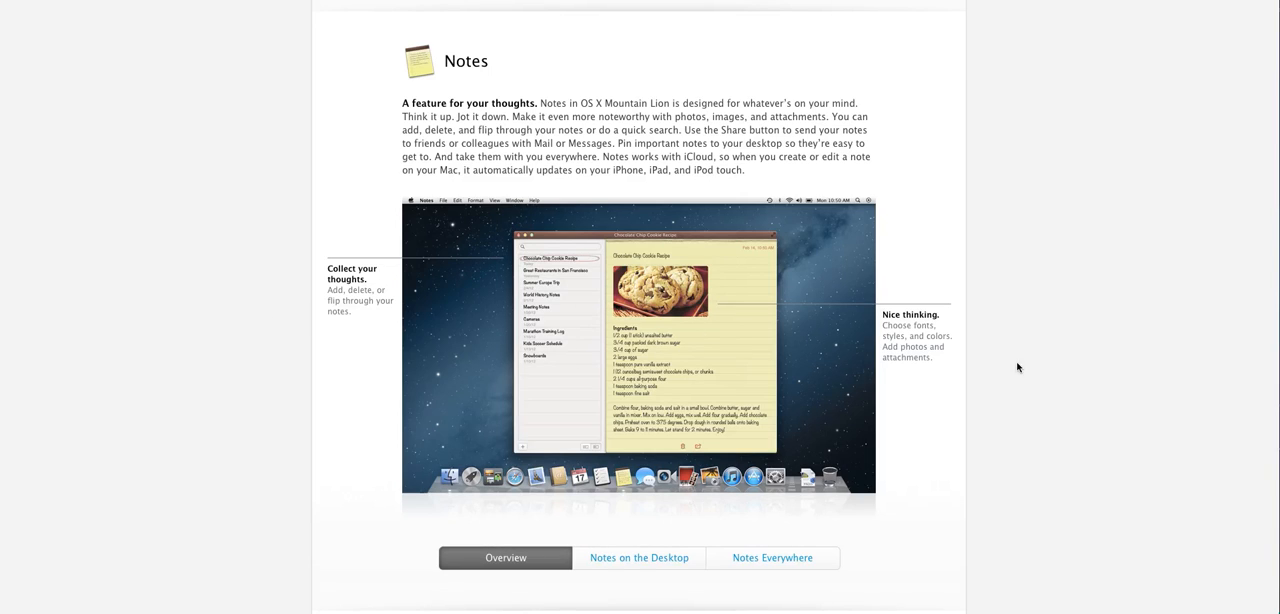
pyautogui.moveTo(1028, 368)
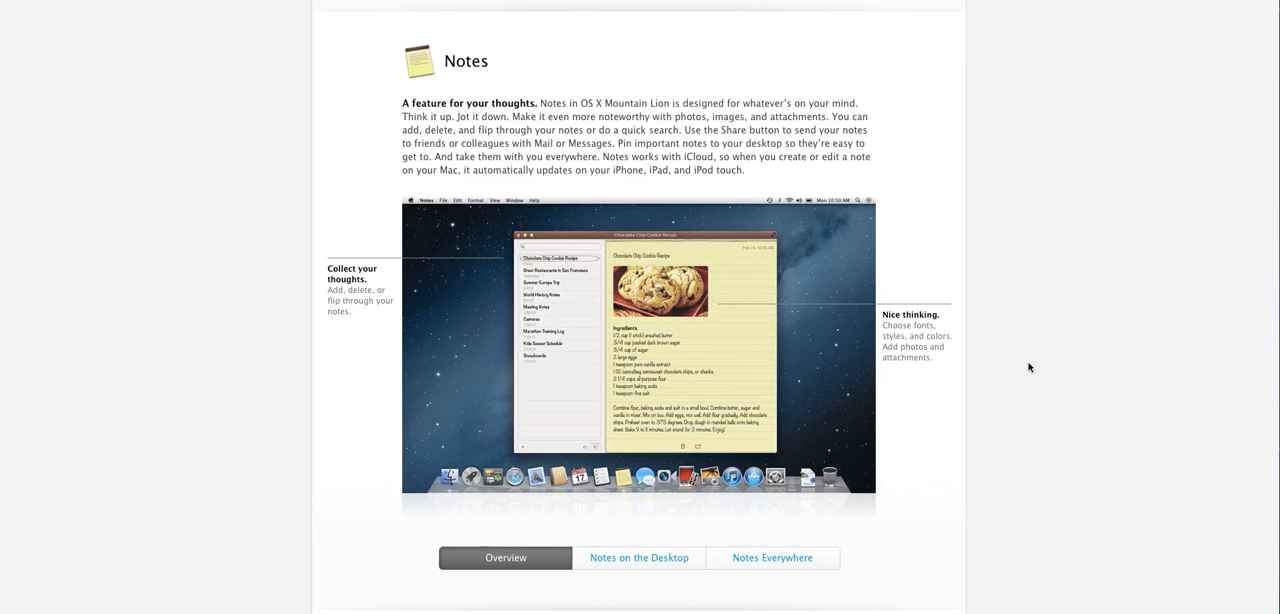
pyautogui.moveTo(558, 378)
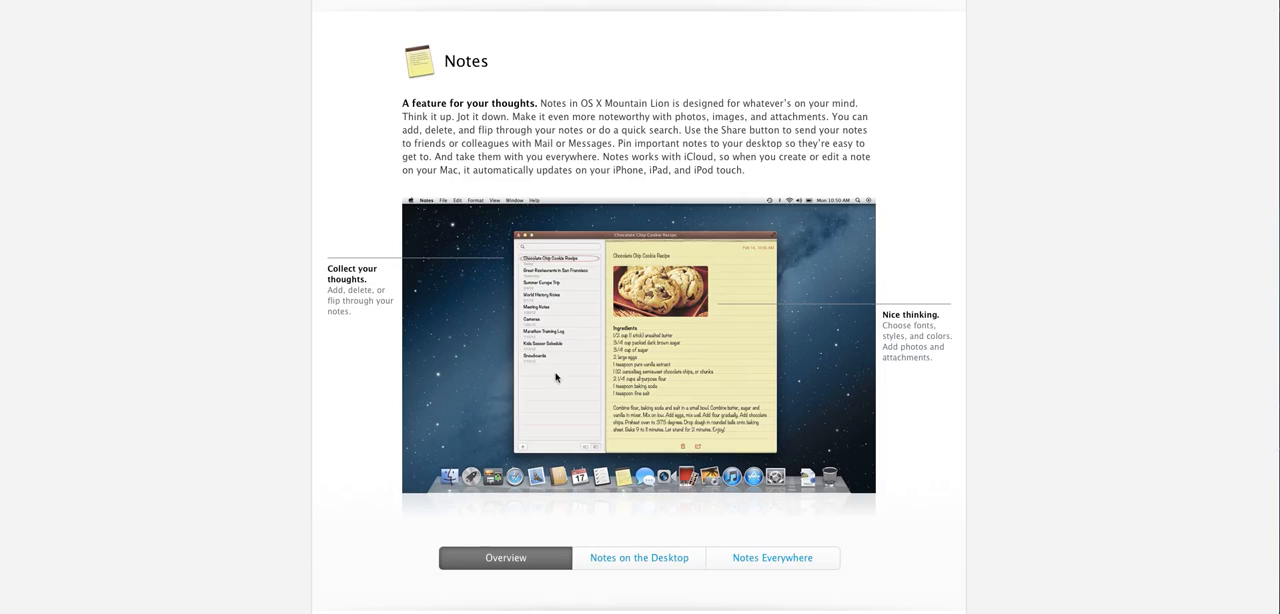
pyautogui.moveTo(706, 318)
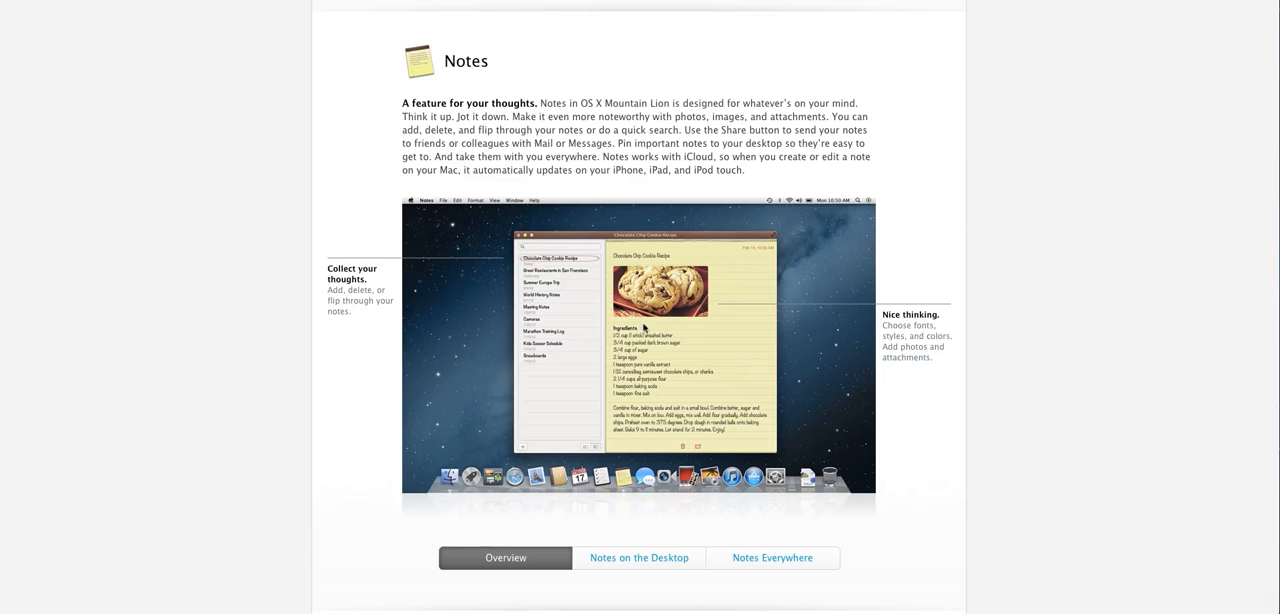
pyautogui.scroll(-3)
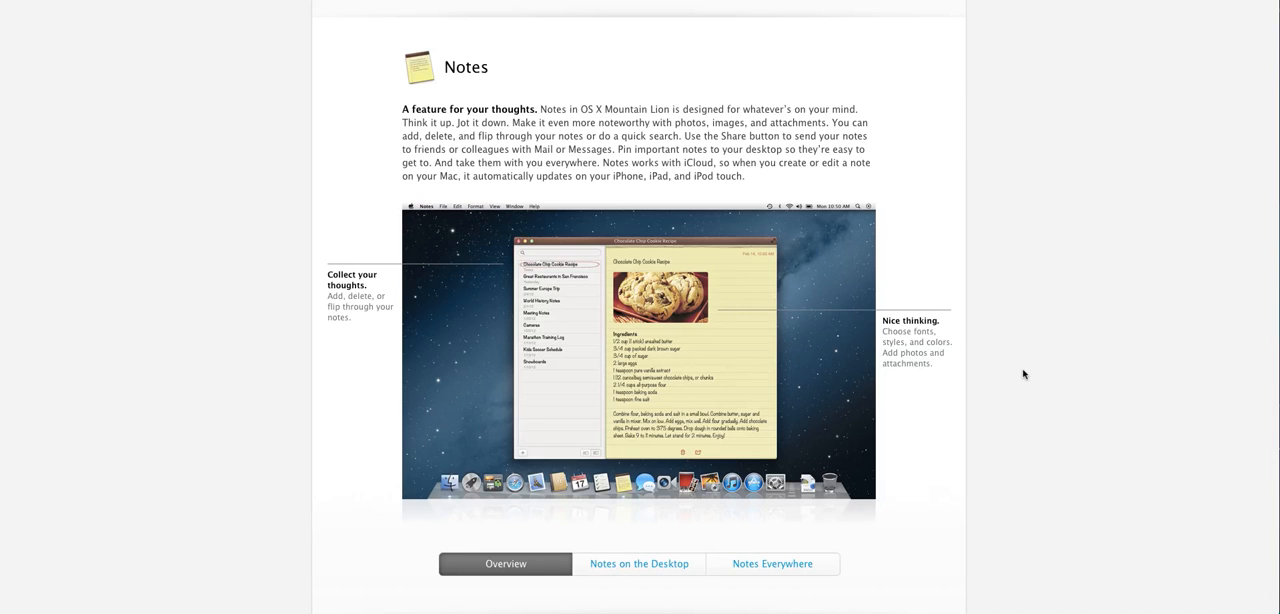
pyautogui.scroll(-3)
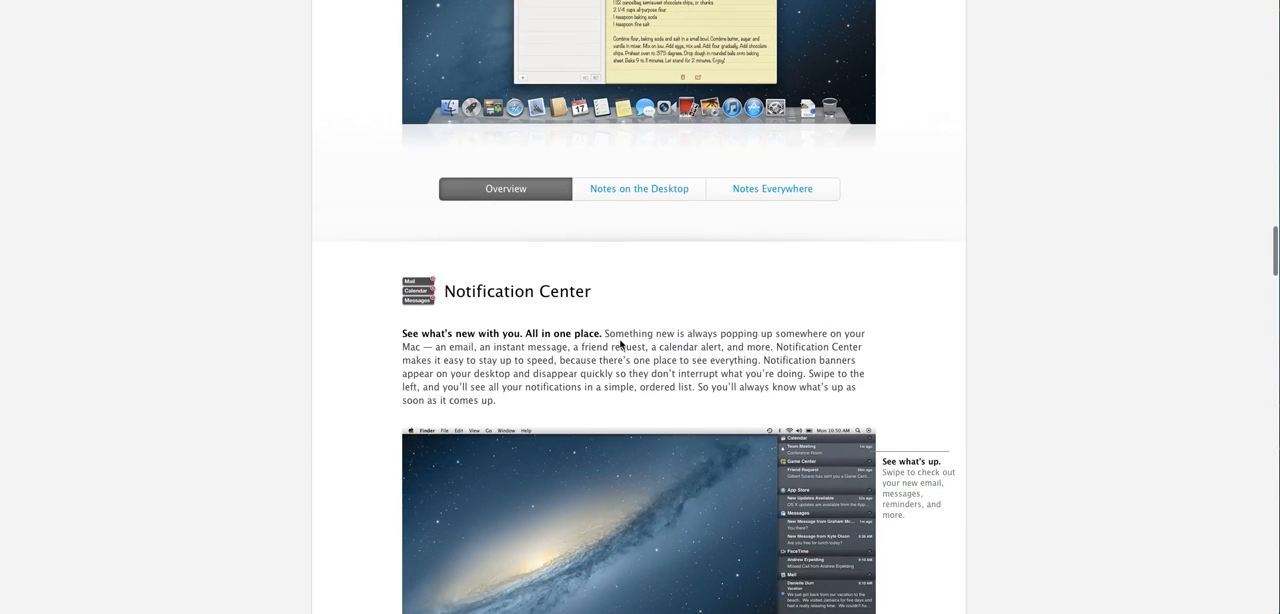
pyautogui.scroll(-3)
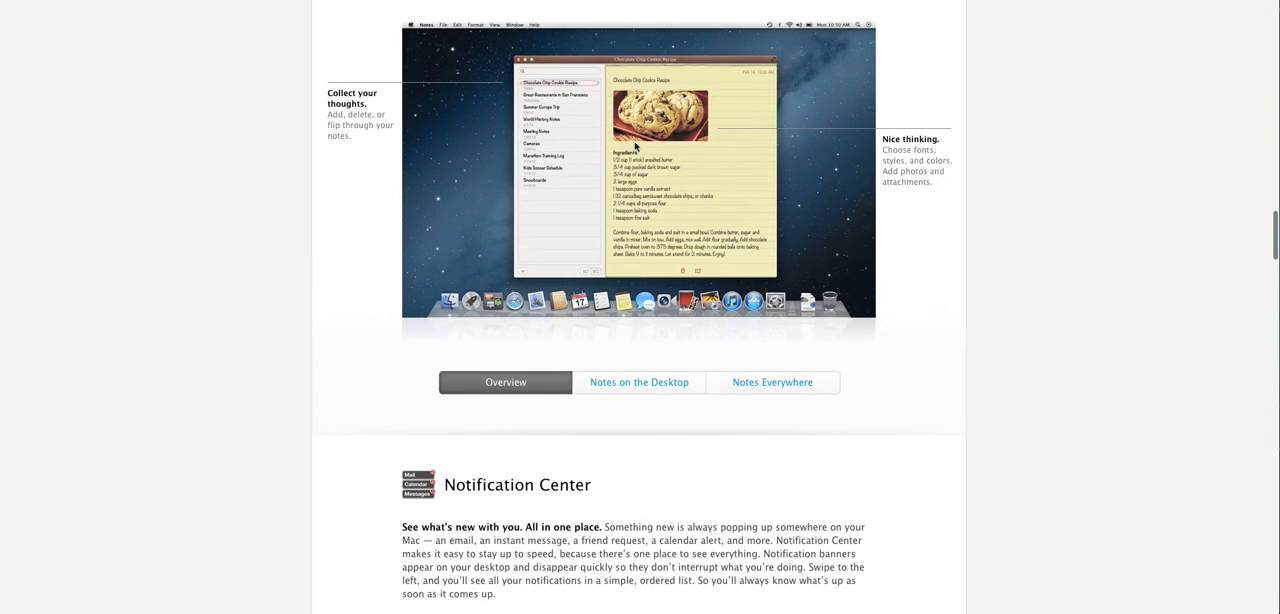
pyautogui.moveTo(752, 204)
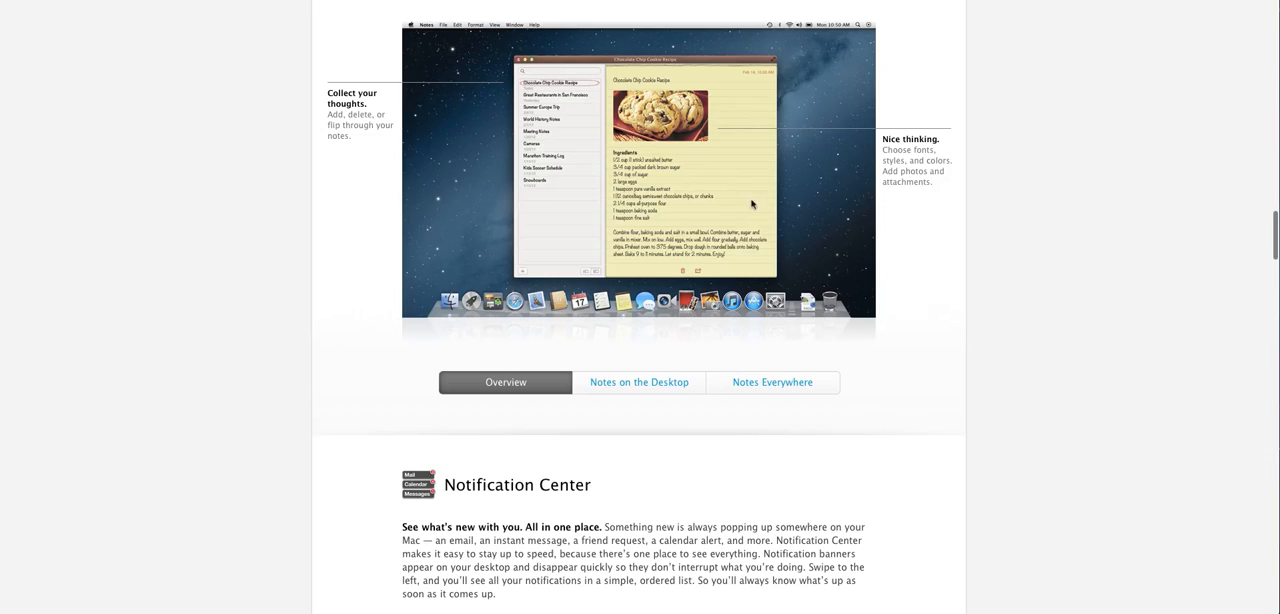
pyautogui.moveTo(670, 204)
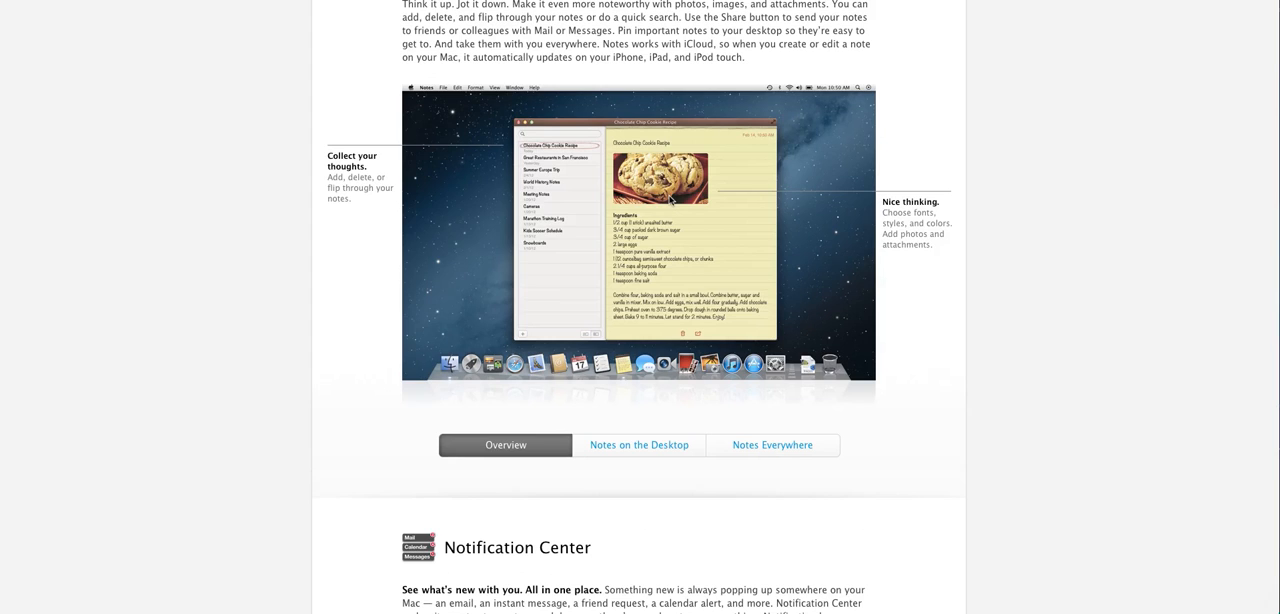
pyautogui.moveTo(668, 208)
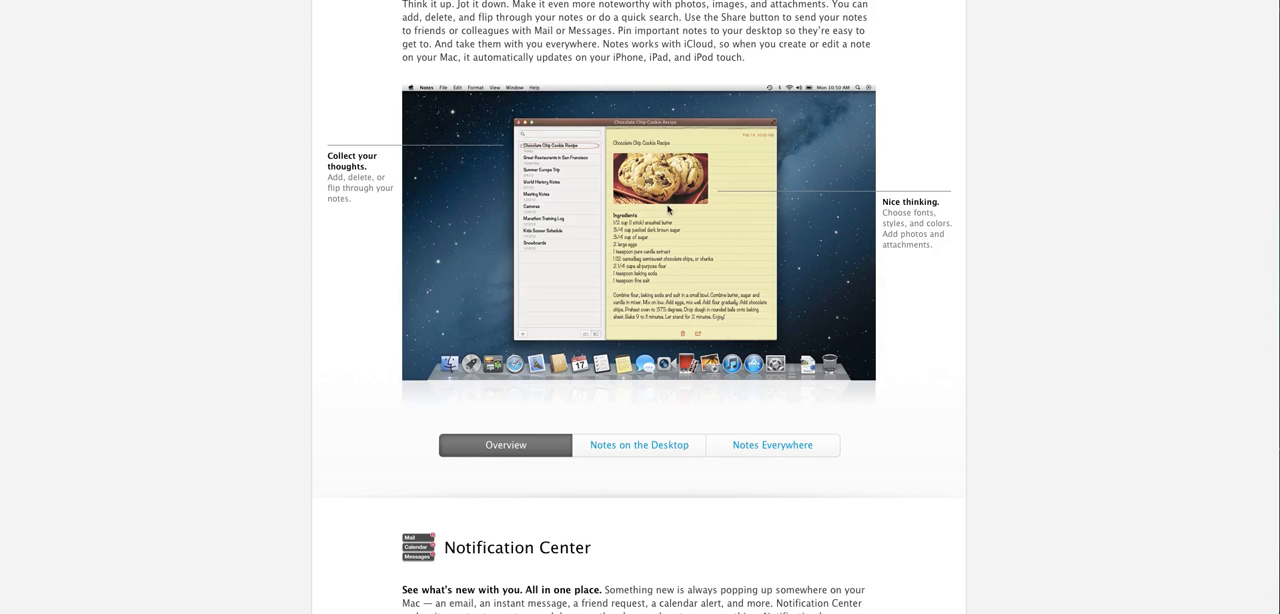
# Scroll down so the Notification Center illustration and sub-tabs are fully visible
pyautogui.scroll(-3)
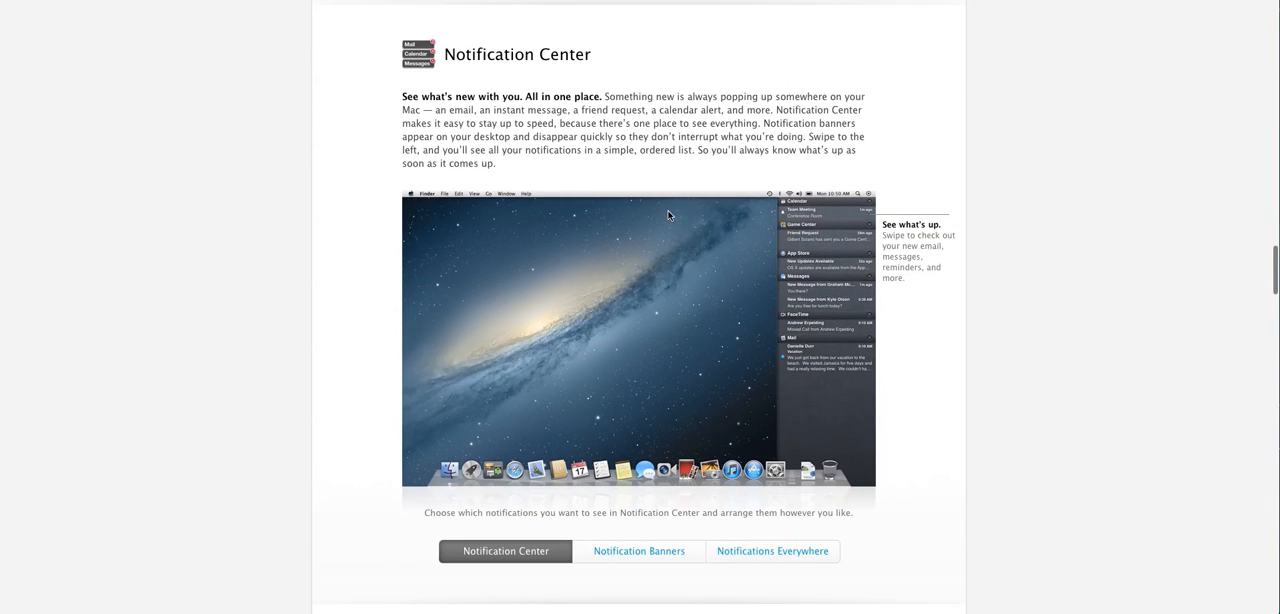
pyautogui.moveTo(1026, 280)
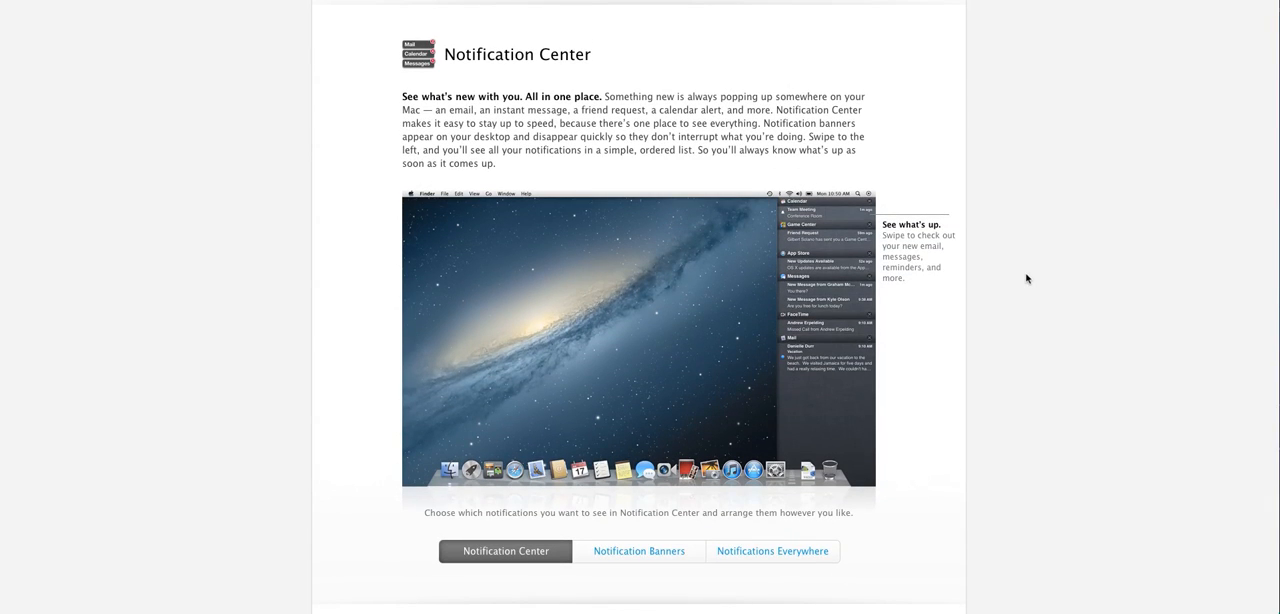
pyautogui.moveTo(1152, 192)
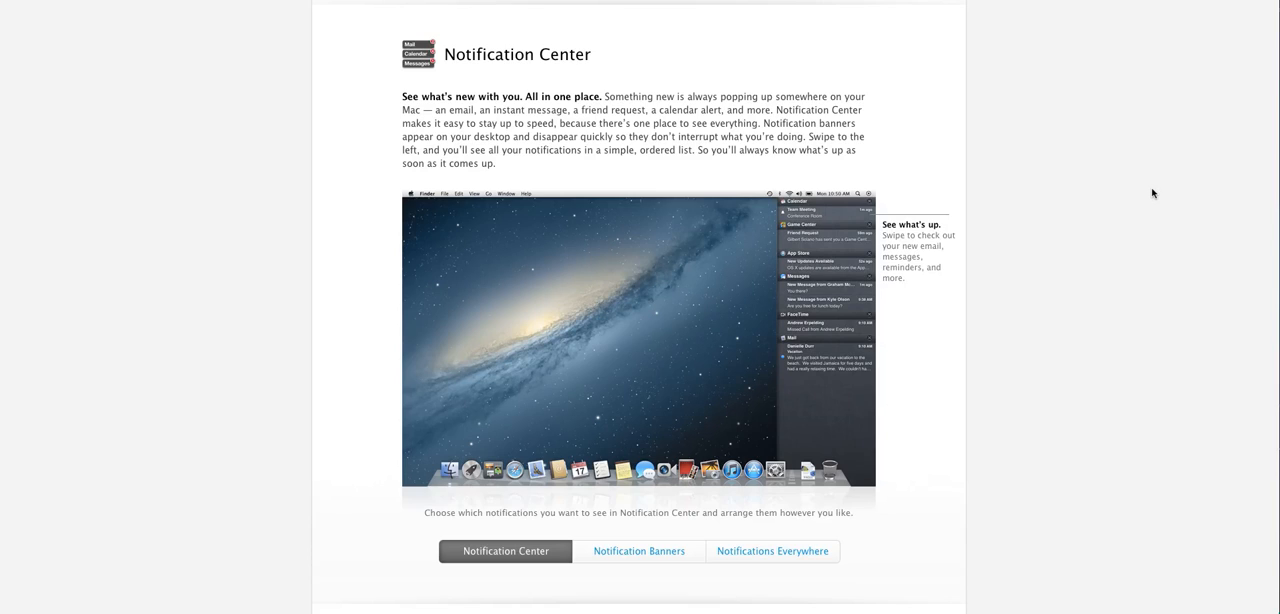
pyautogui.moveTo(810, 334)
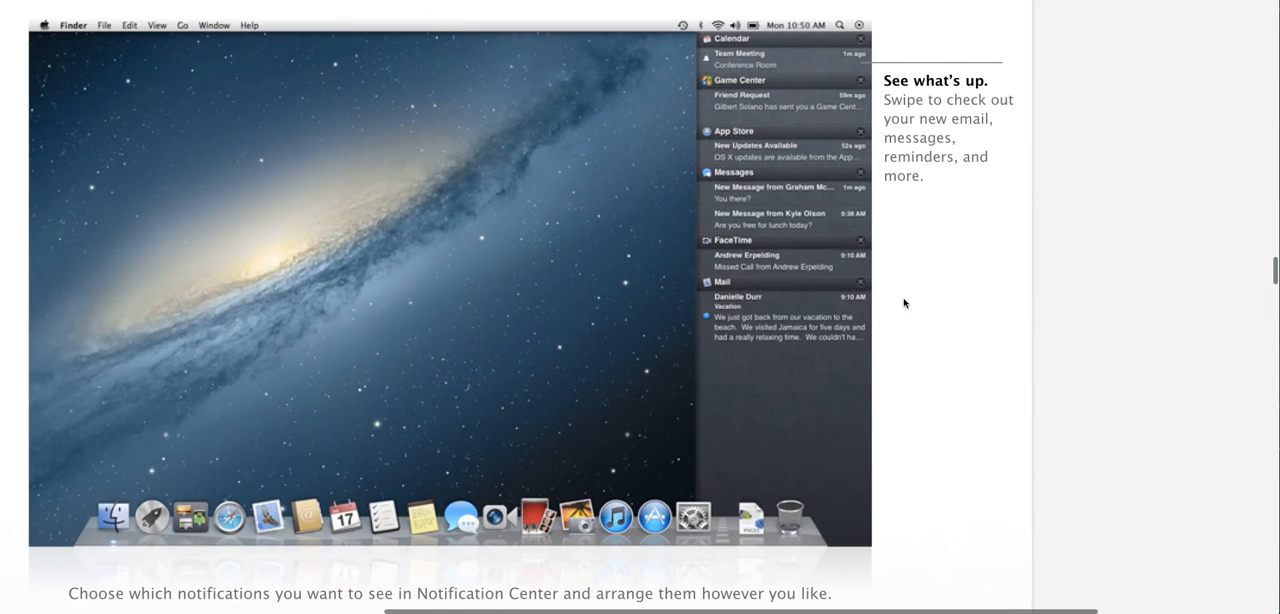
pyautogui.moveTo(978, 228)
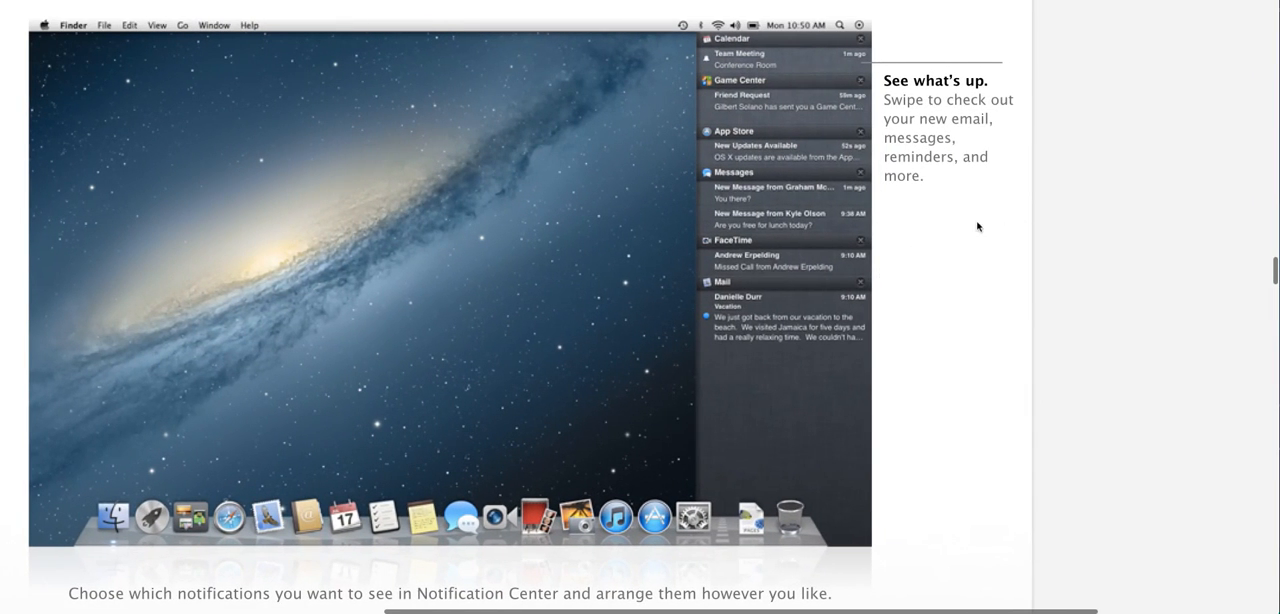
pyautogui.moveTo(860, 164)
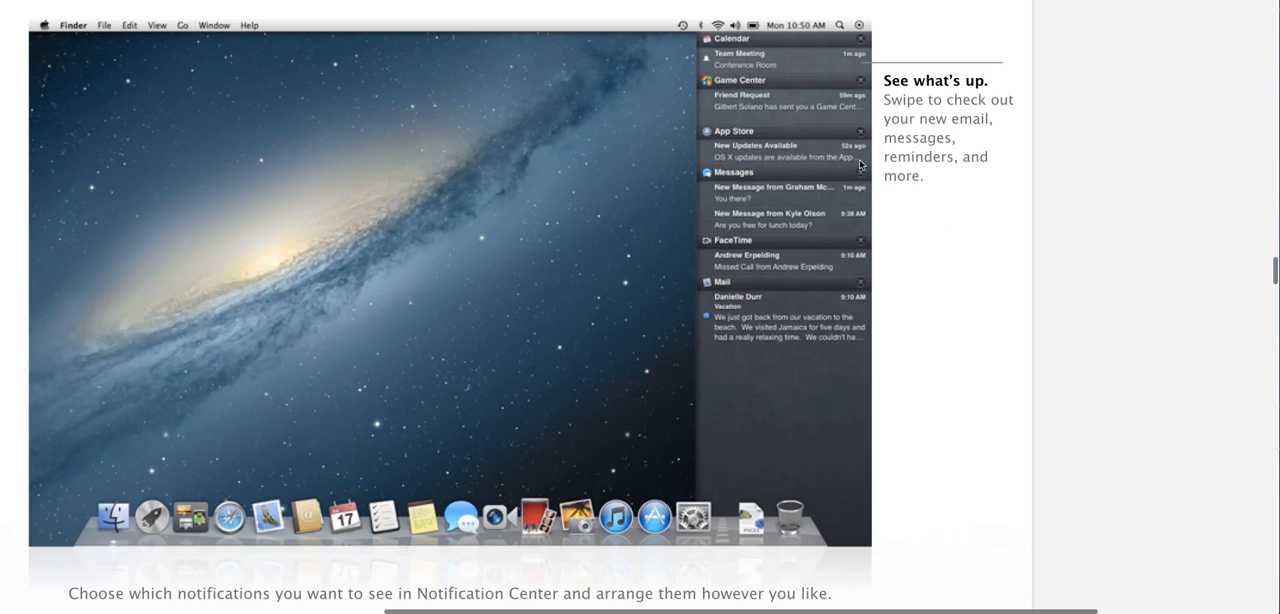
pyautogui.moveTo(782, 374)
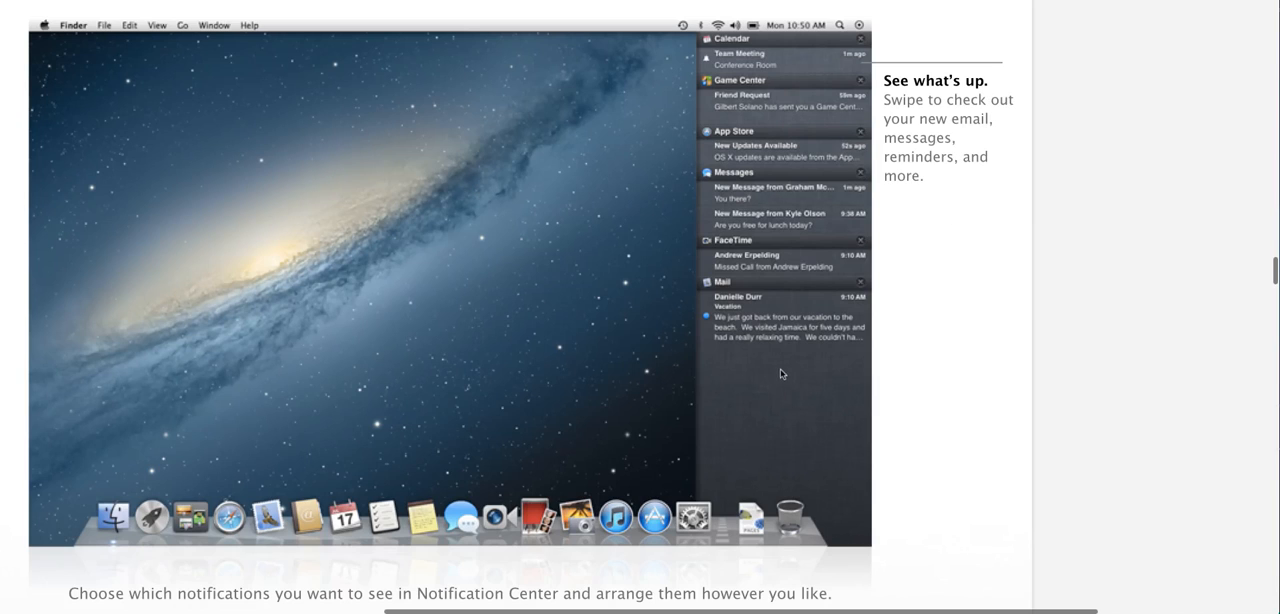
pyautogui.moveTo(1008, 292)
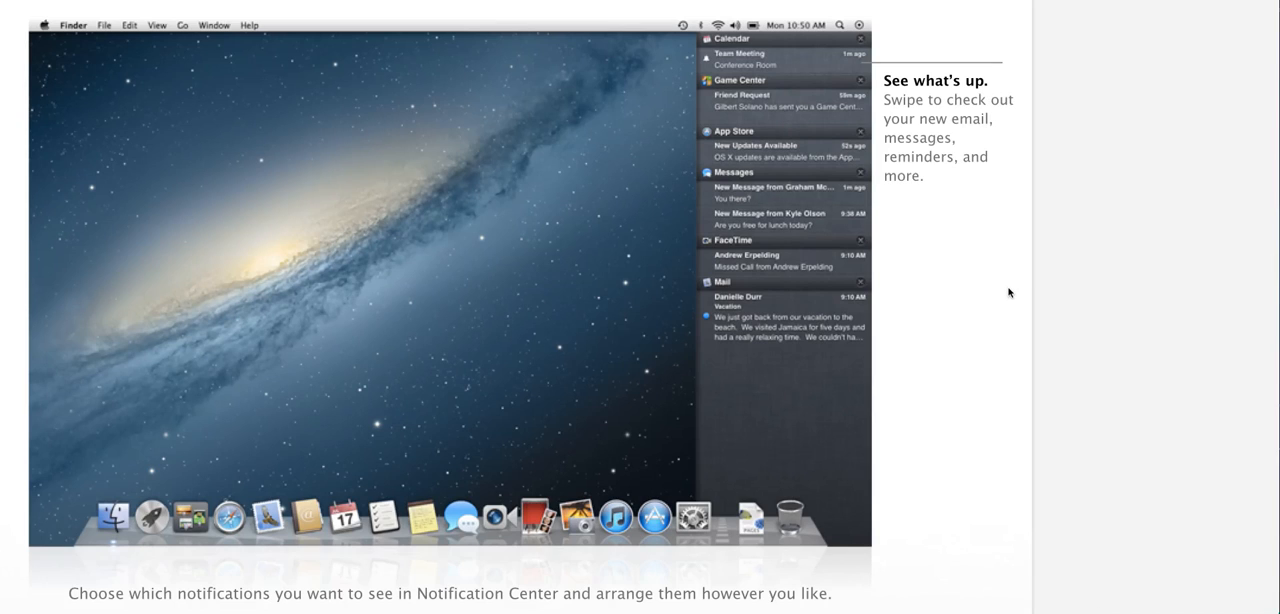
pyautogui.moveTo(788, 138)
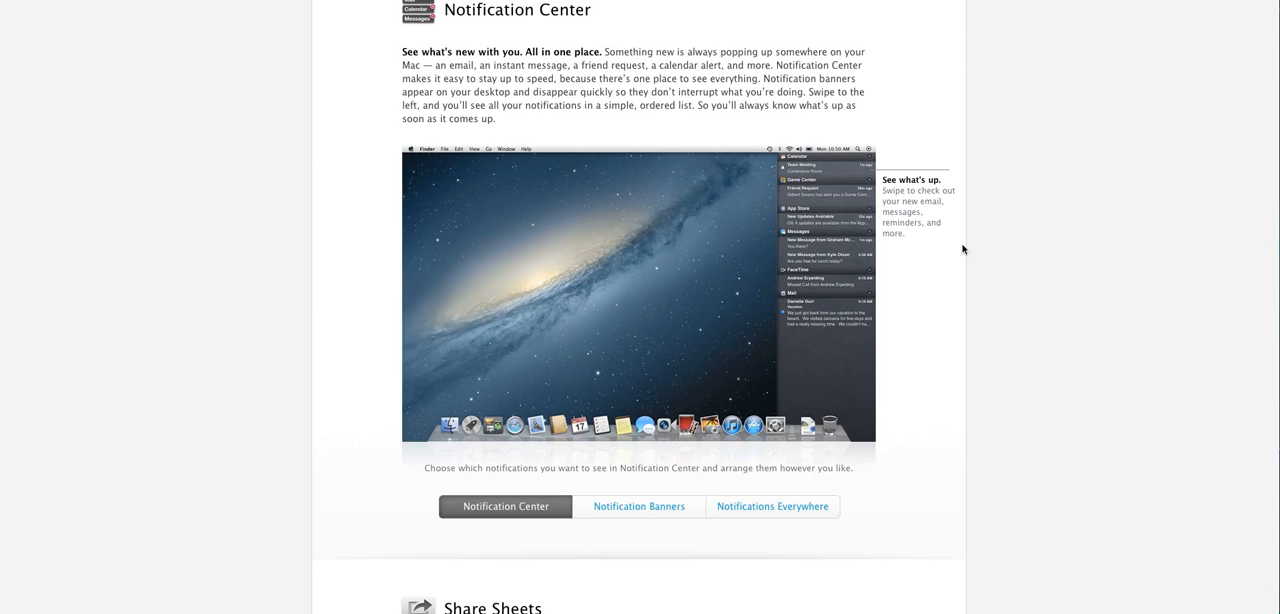
# Scroll to the Share Sheets section and switch its example to Photo Booth
pyautogui.scroll(-3)
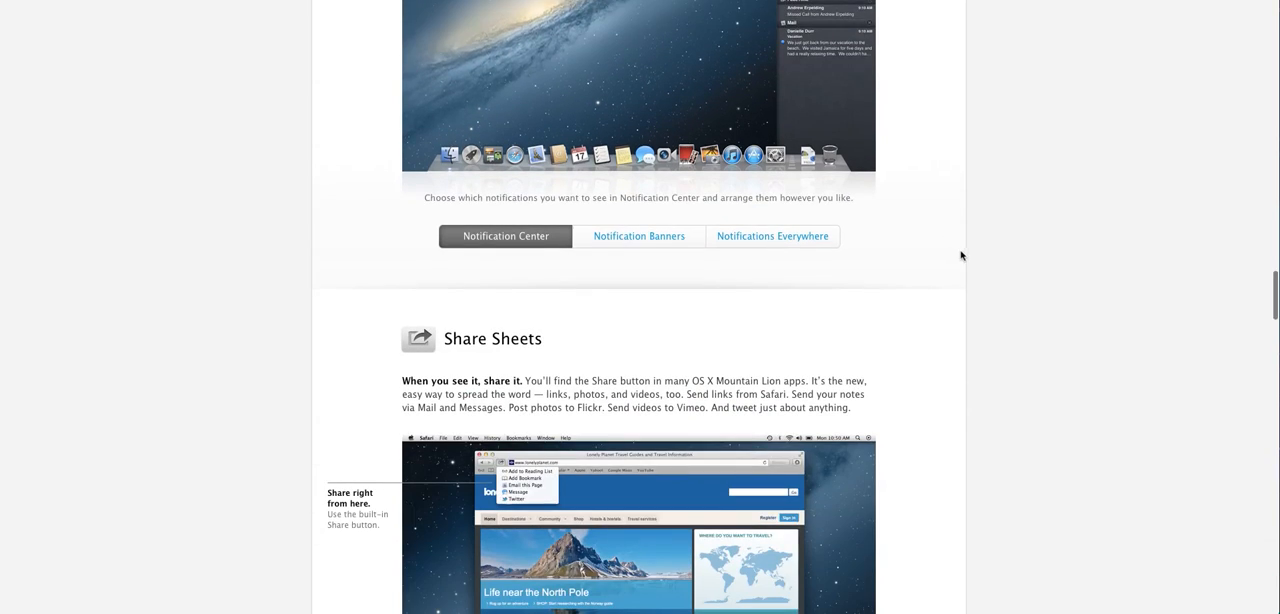
pyautogui.scroll(-3)
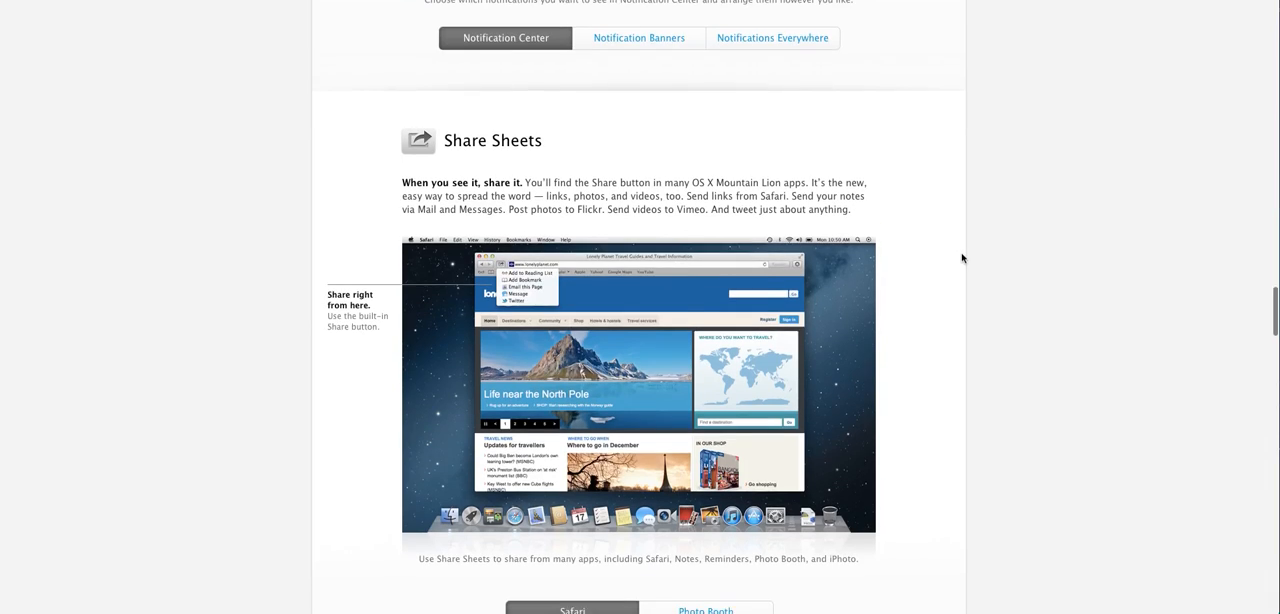
pyautogui.scroll(-3)
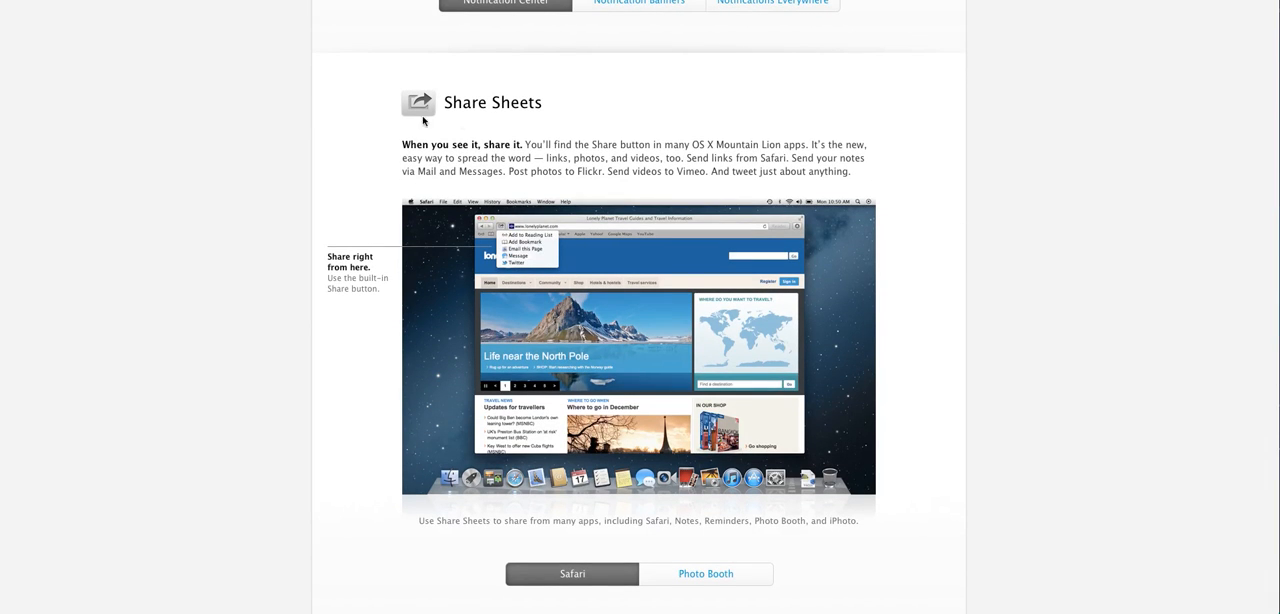
pyautogui.moveTo(504, 144)
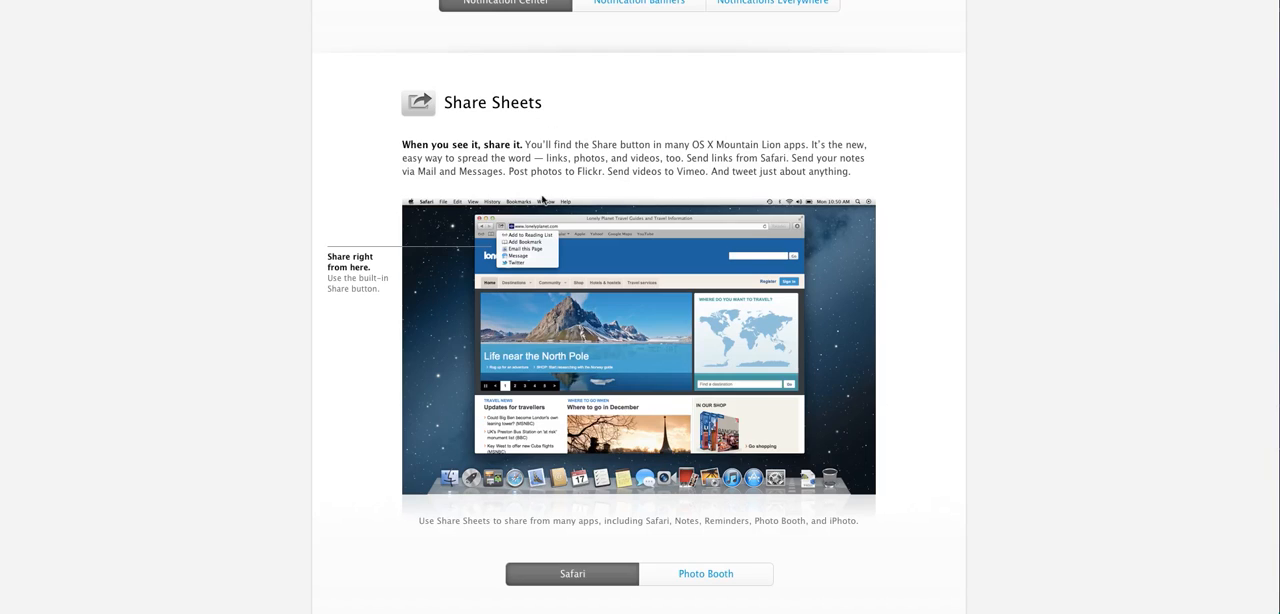
pyautogui.moveTo(280, 238)
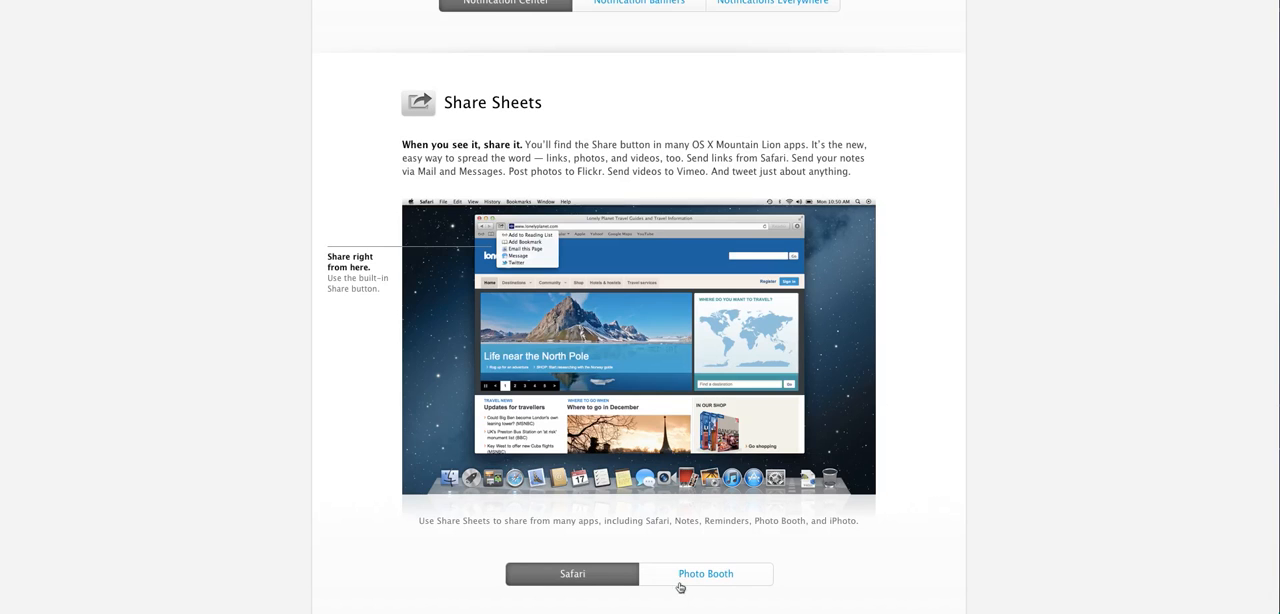
pyautogui.click(704, 572)
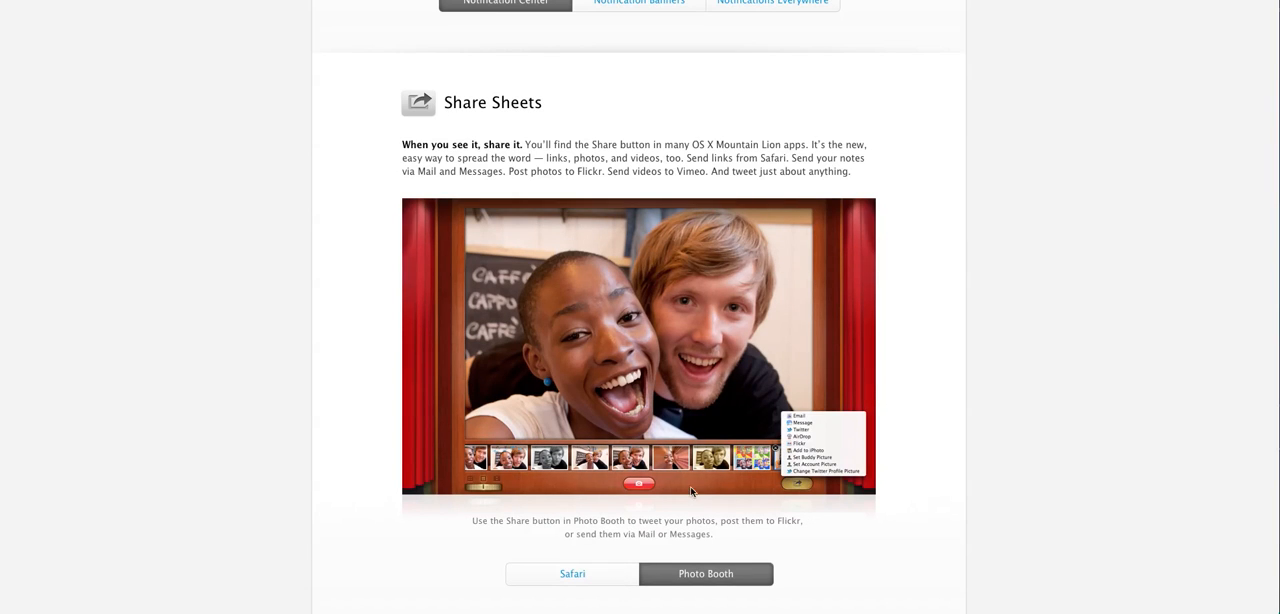
pyautogui.moveTo(880, 460)
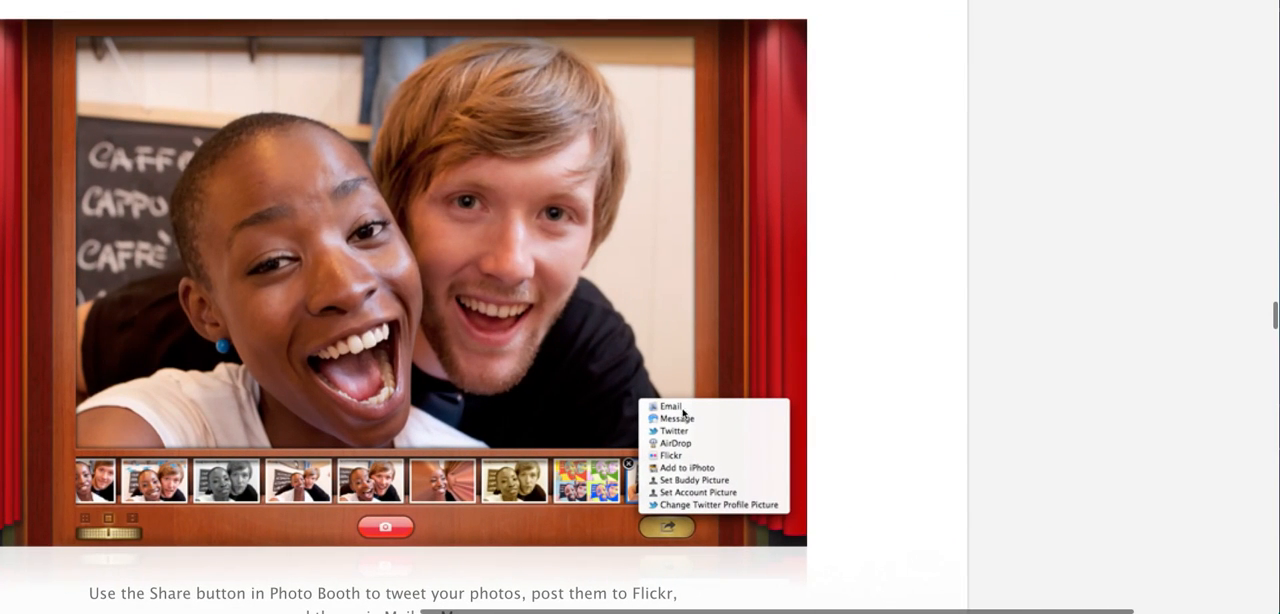
pyautogui.moveTo(932, 428)
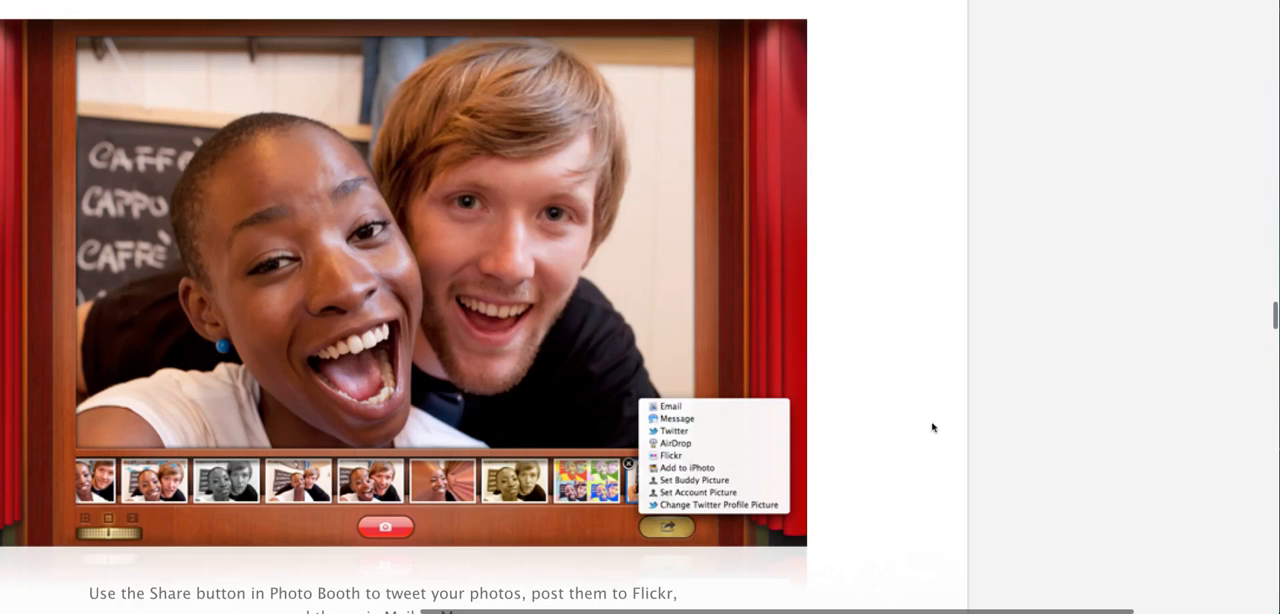
pyautogui.moveTo(838, 464)
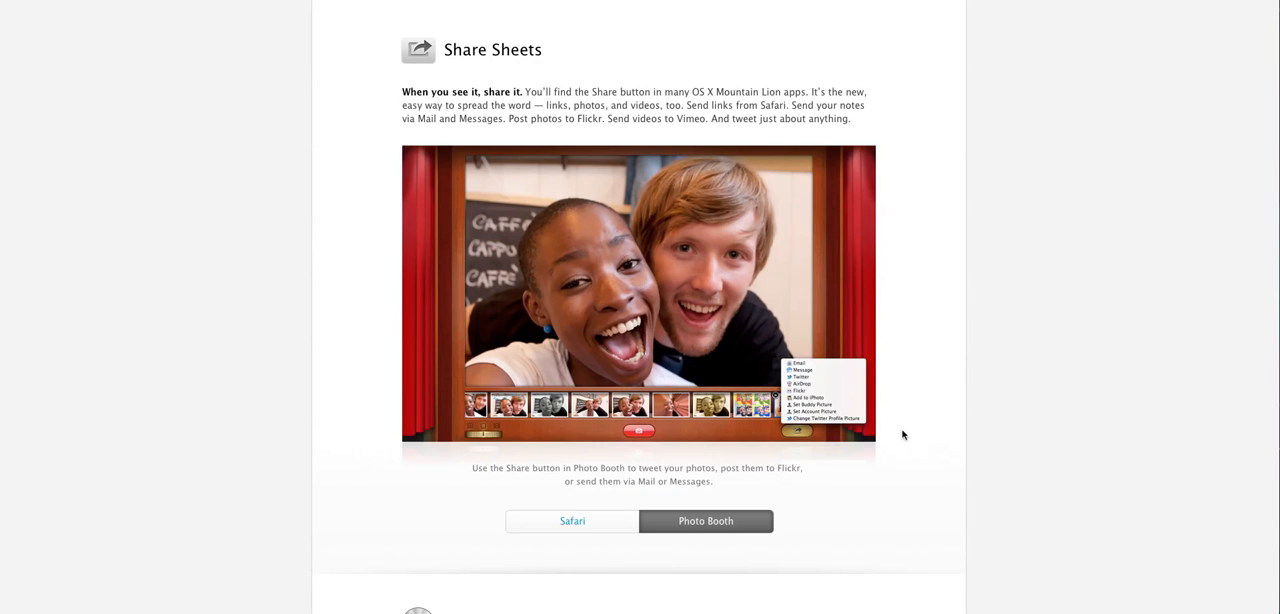
# Scroll through the Twitter tweet-sheet illustration until Game Center comes into view
pyautogui.scroll(-3)
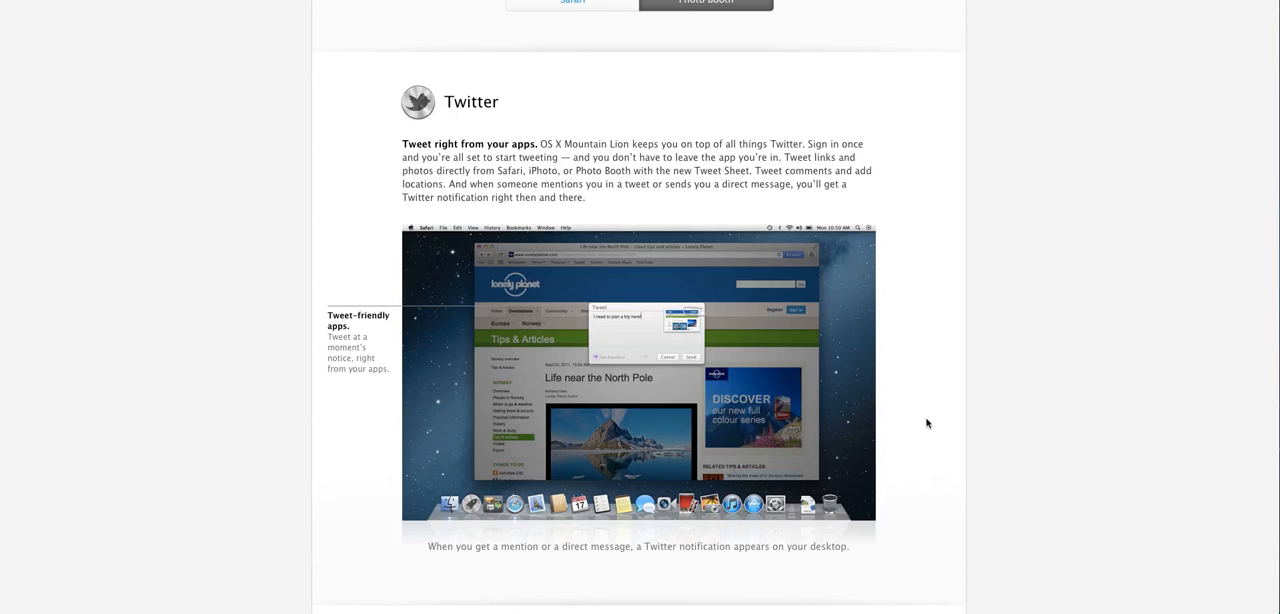
pyautogui.moveTo(650, 348)
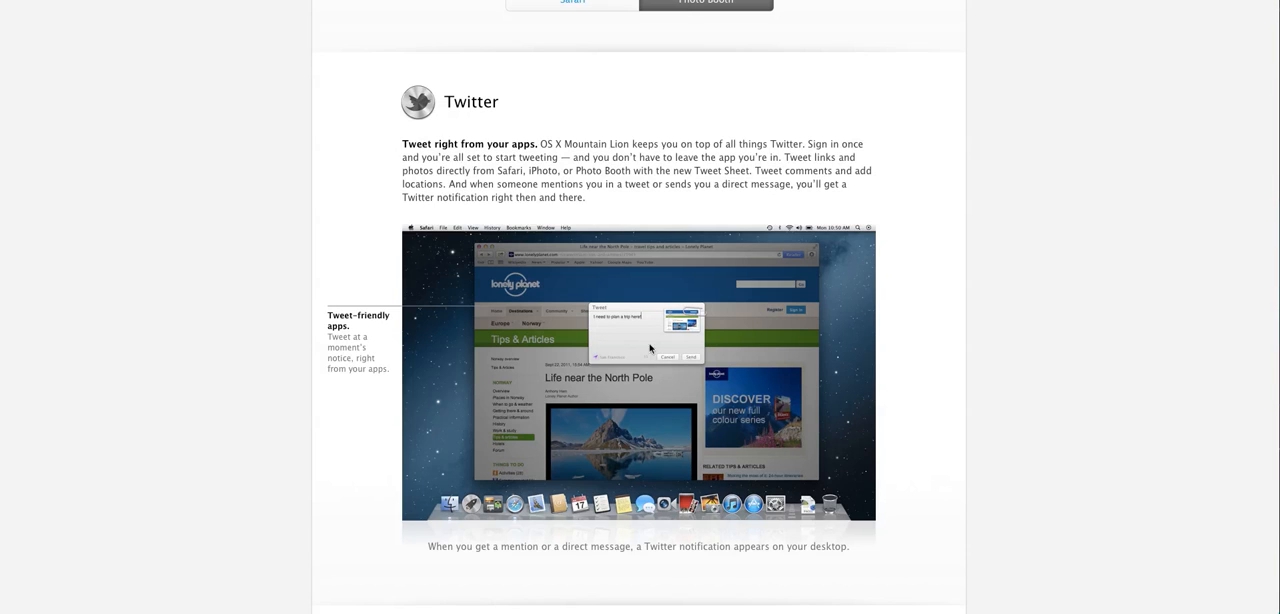
pyautogui.scroll(-3)
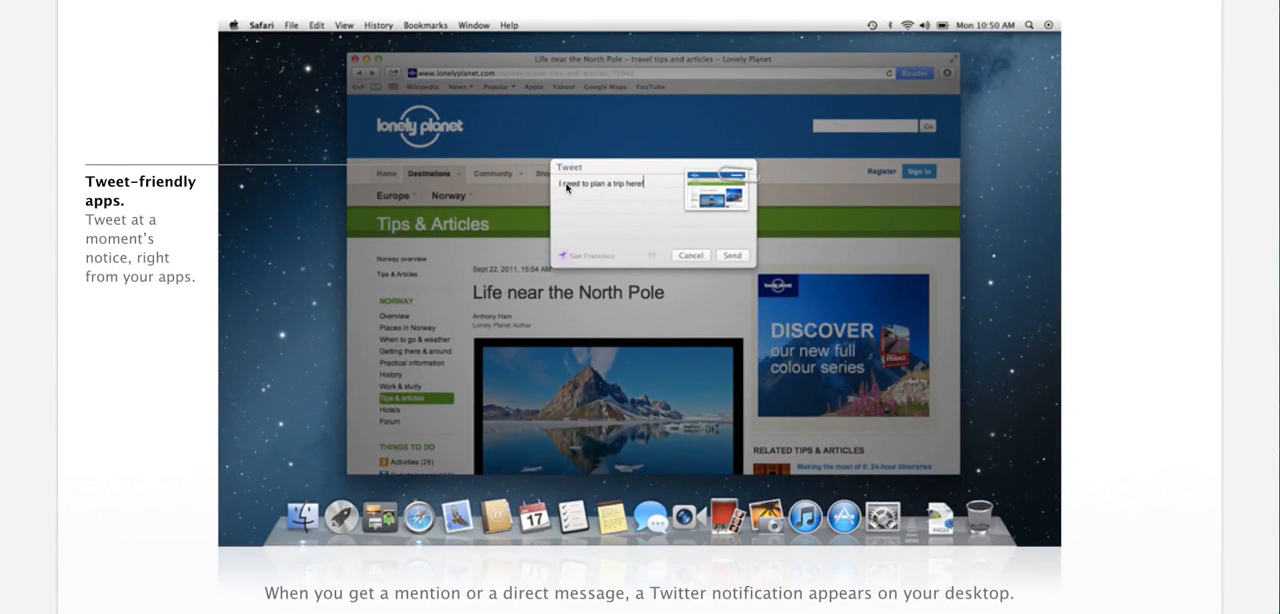
pyautogui.moveTo(604, 182)
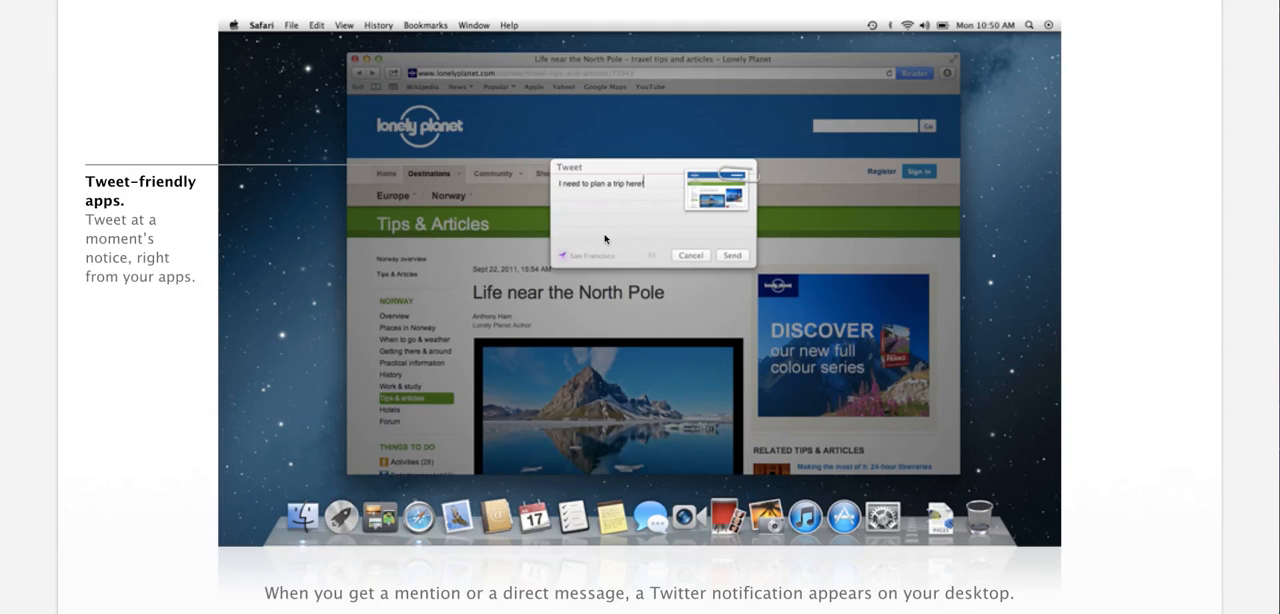
pyautogui.moveTo(728, 244)
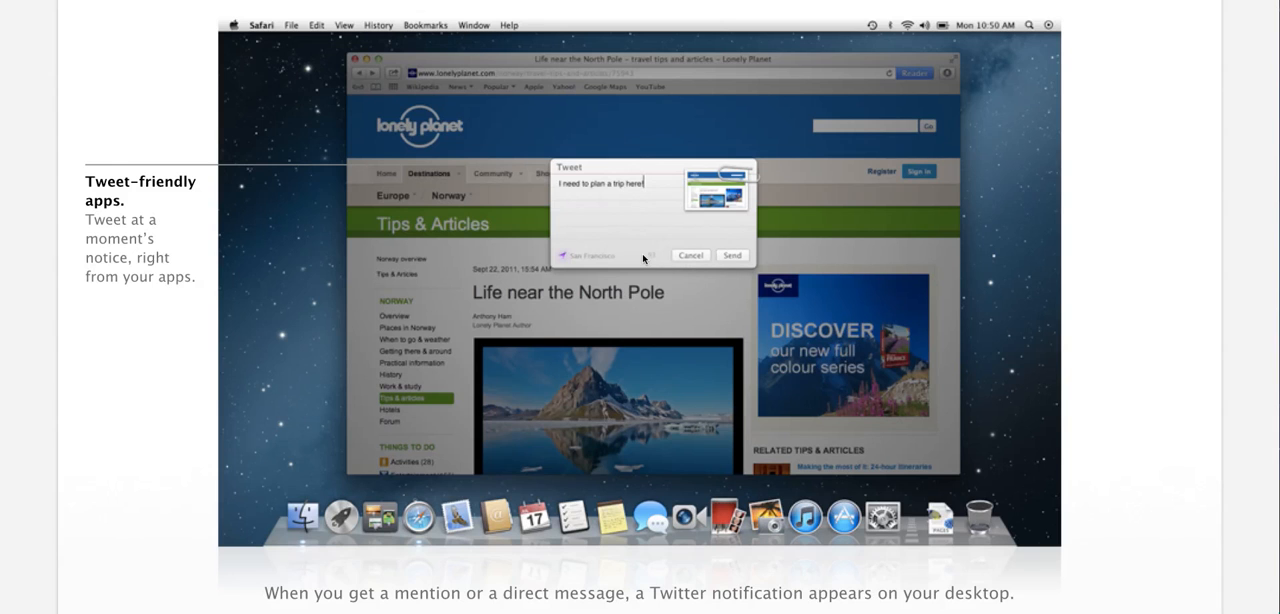
pyautogui.scroll(-3)
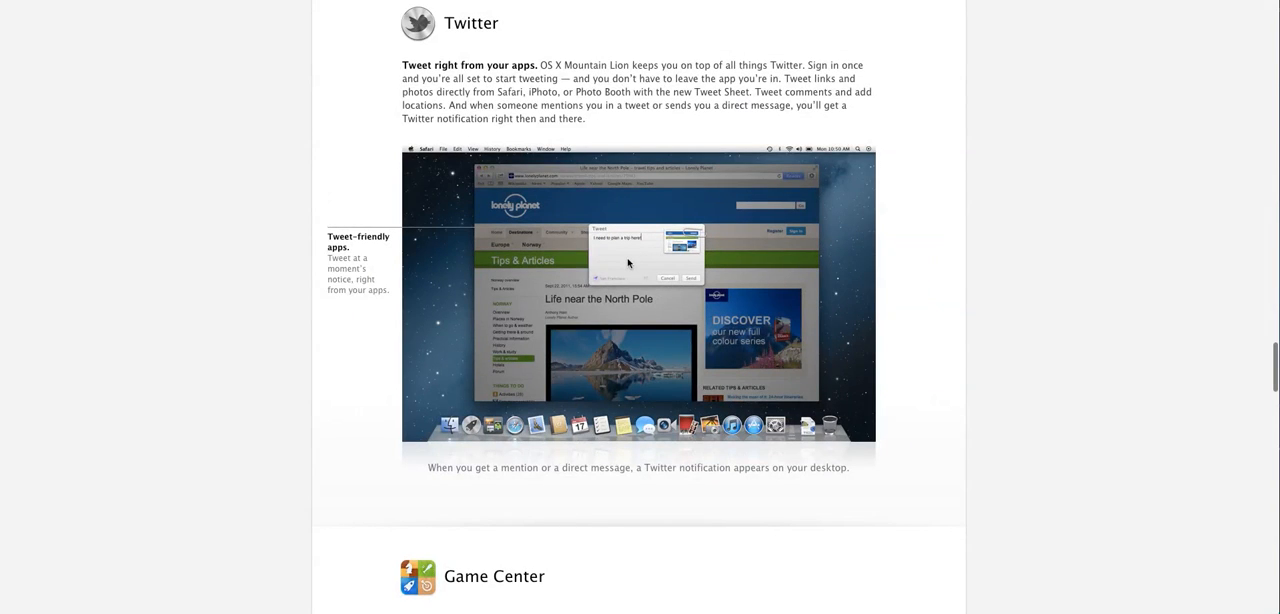
# Scroll past the Game Center section until the AirPlay Mirroring heading appears
pyautogui.scroll(-3)
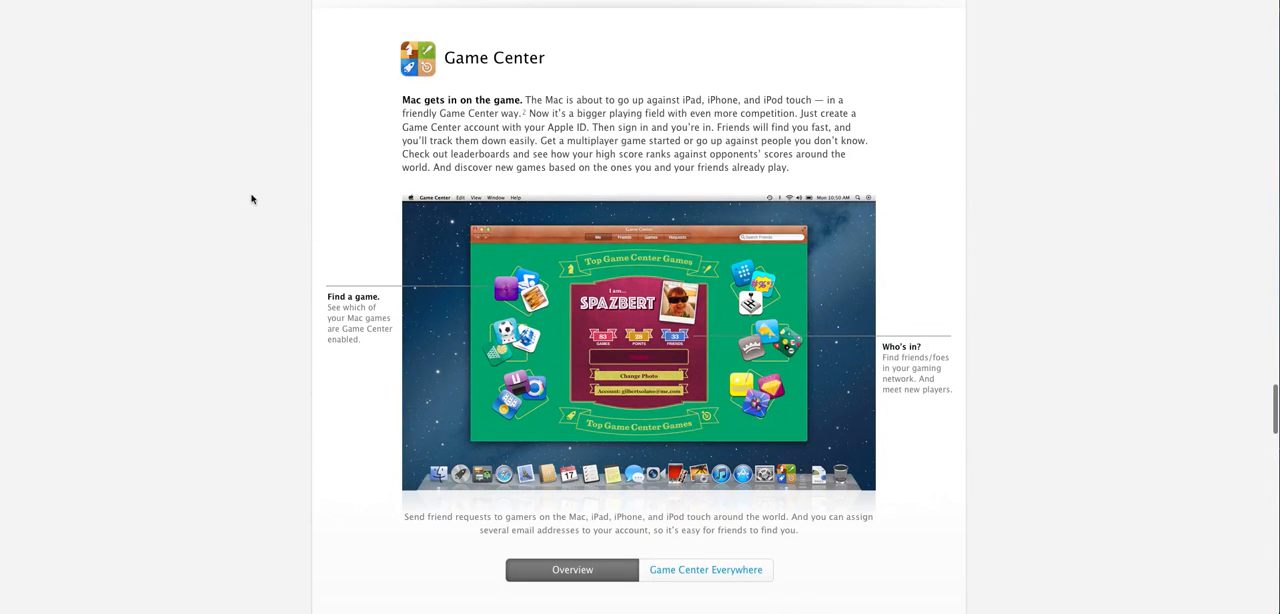
pyautogui.moveTo(256, 260)
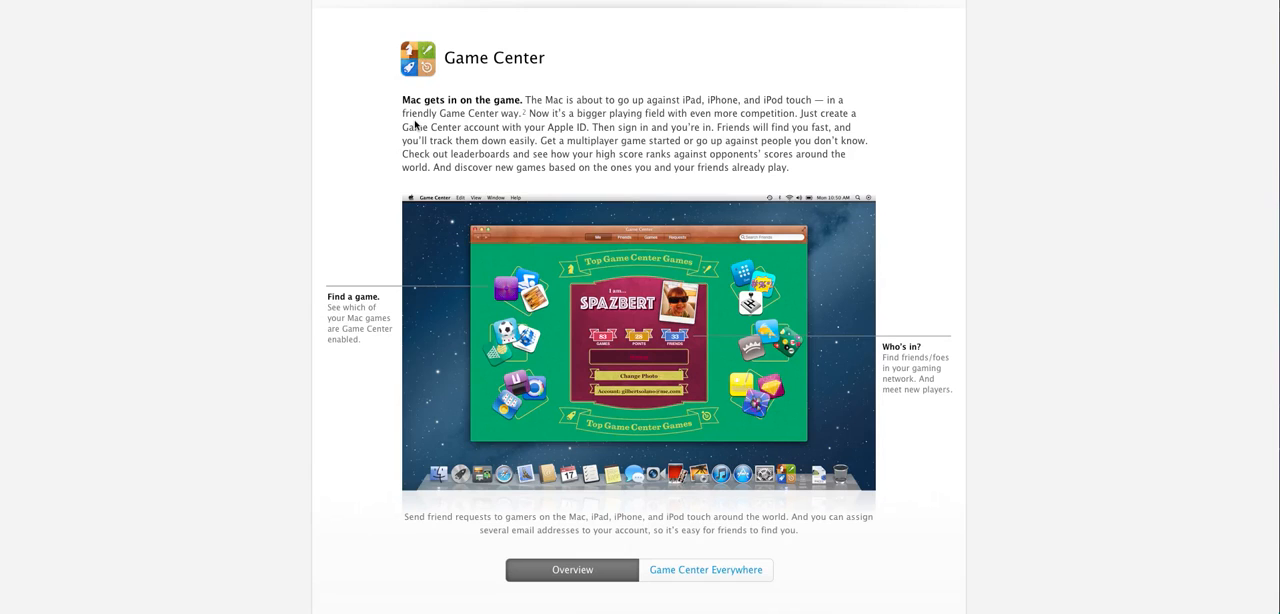
pyautogui.moveTo(876, 232)
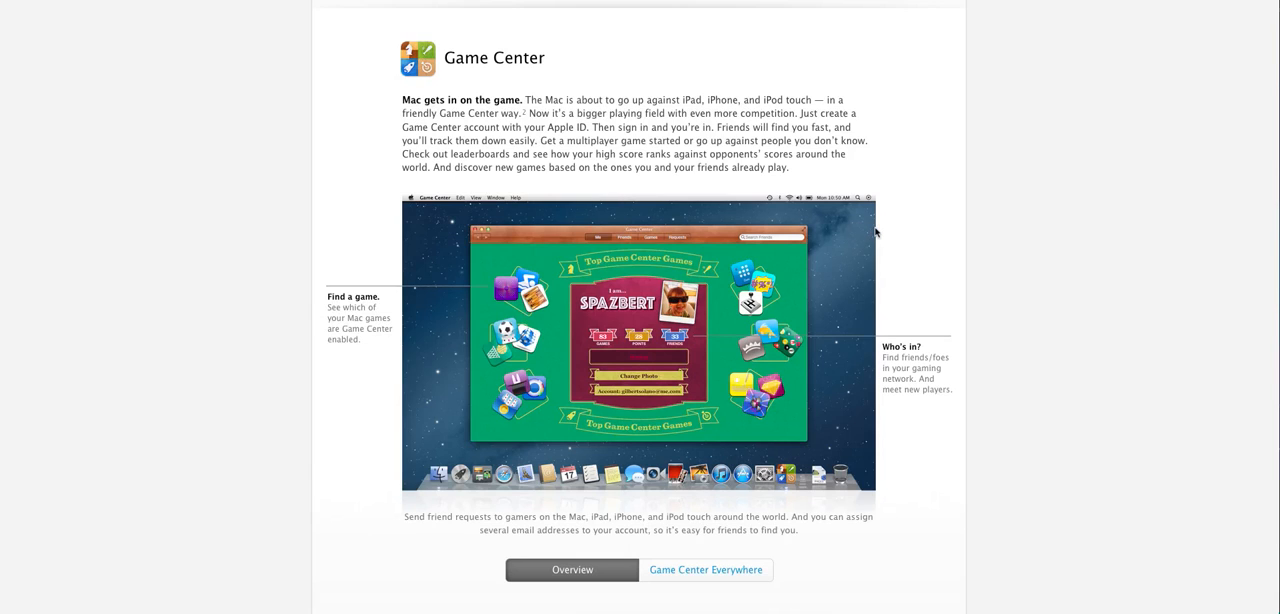
pyautogui.moveTo(882, 236)
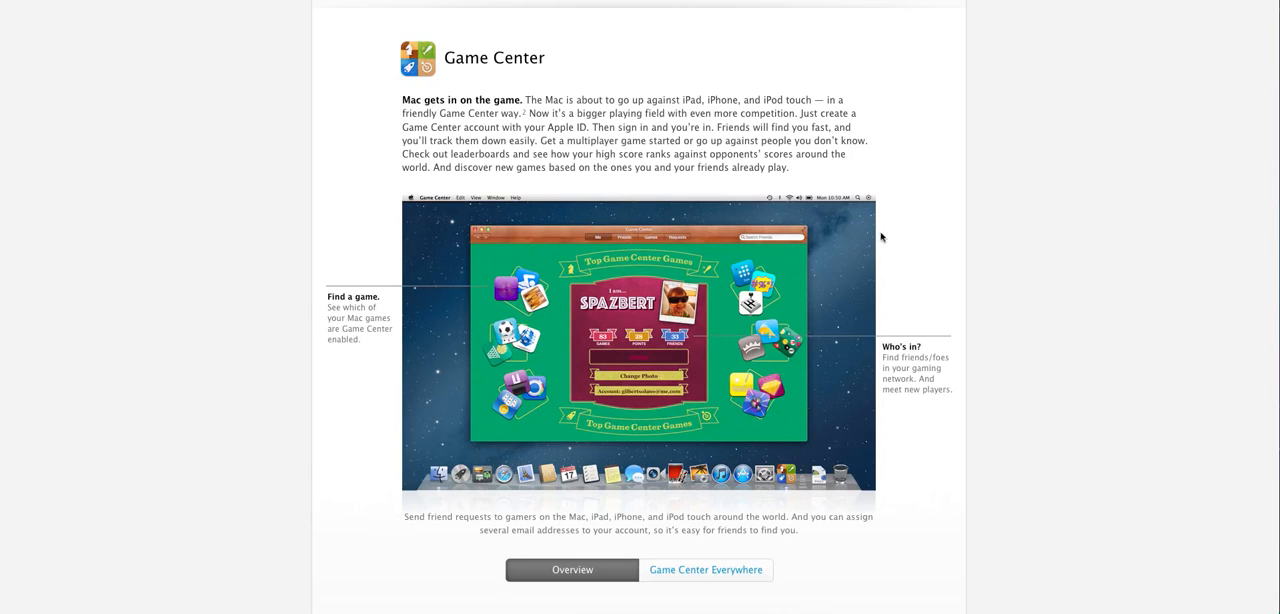
pyautogui.scroll(-3)
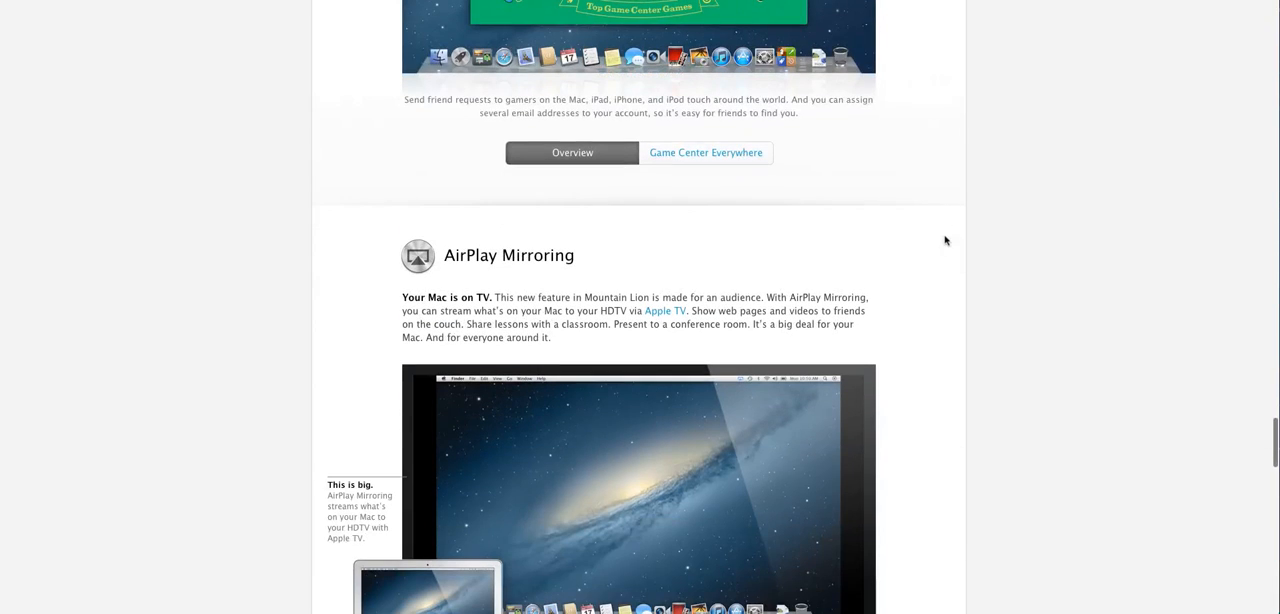
pyautogui.moveTo(748, 188)
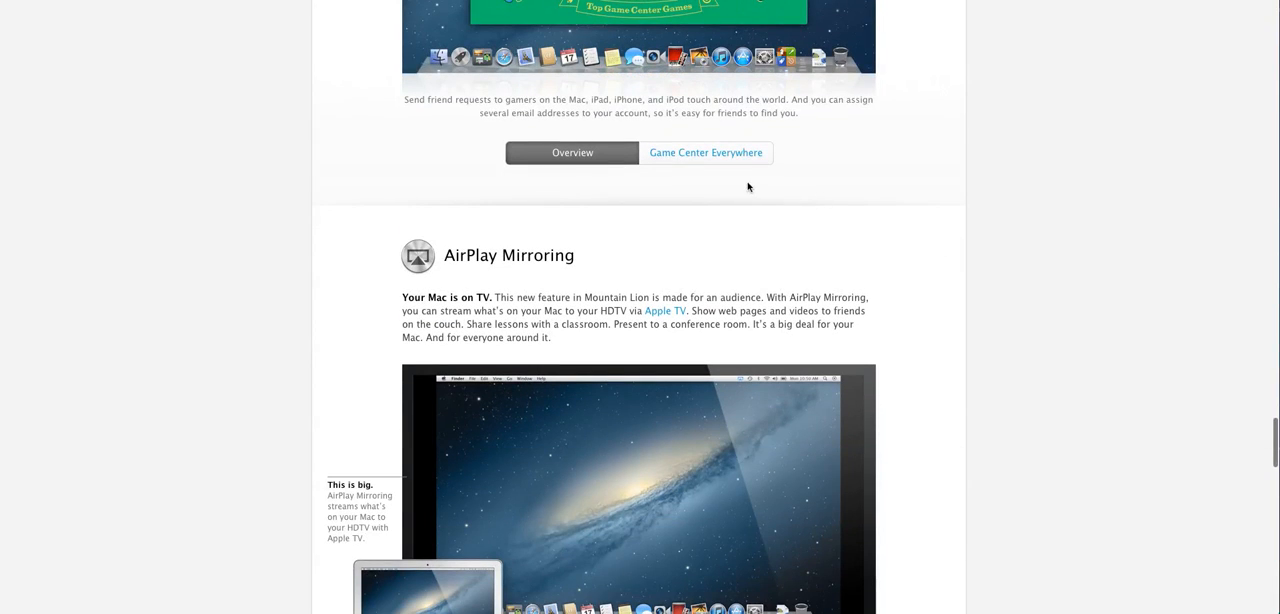
# Scroll so the AirPlay Mirroring HDTV illustration and Desktop/Keynote/iMovie tabs are fully visible
pyautogui.scroll(-3)
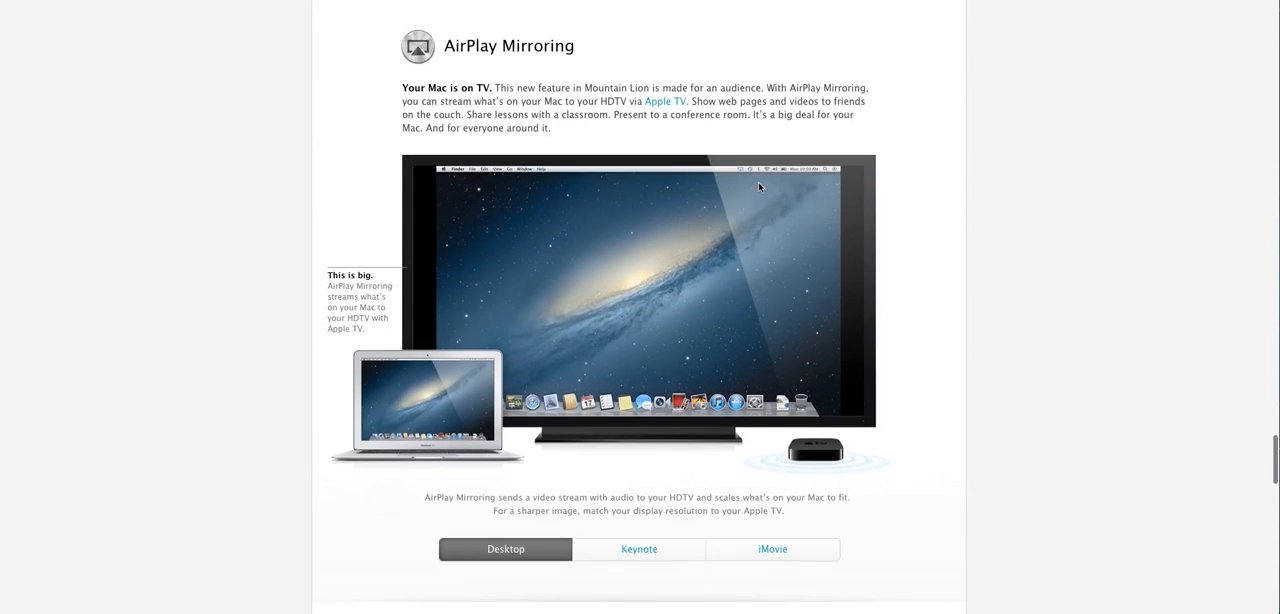
pyautogui.moveTo(1104, 256)
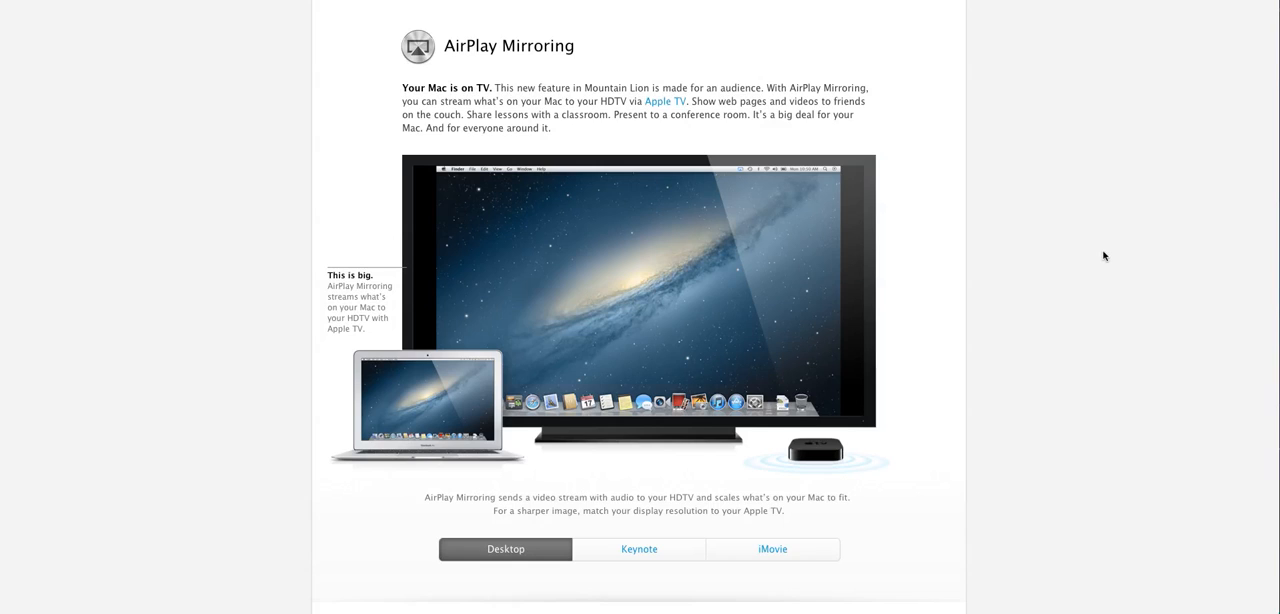
pyautogui.moveTo(300, 270)
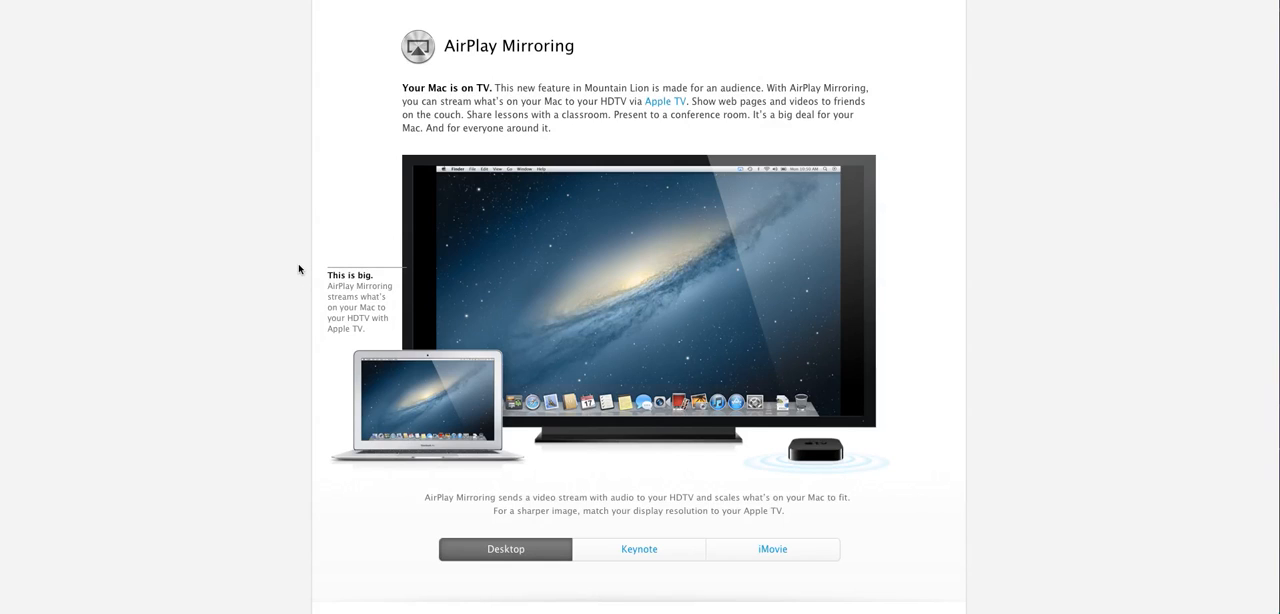
pyautogui.moveTo(304, 268)
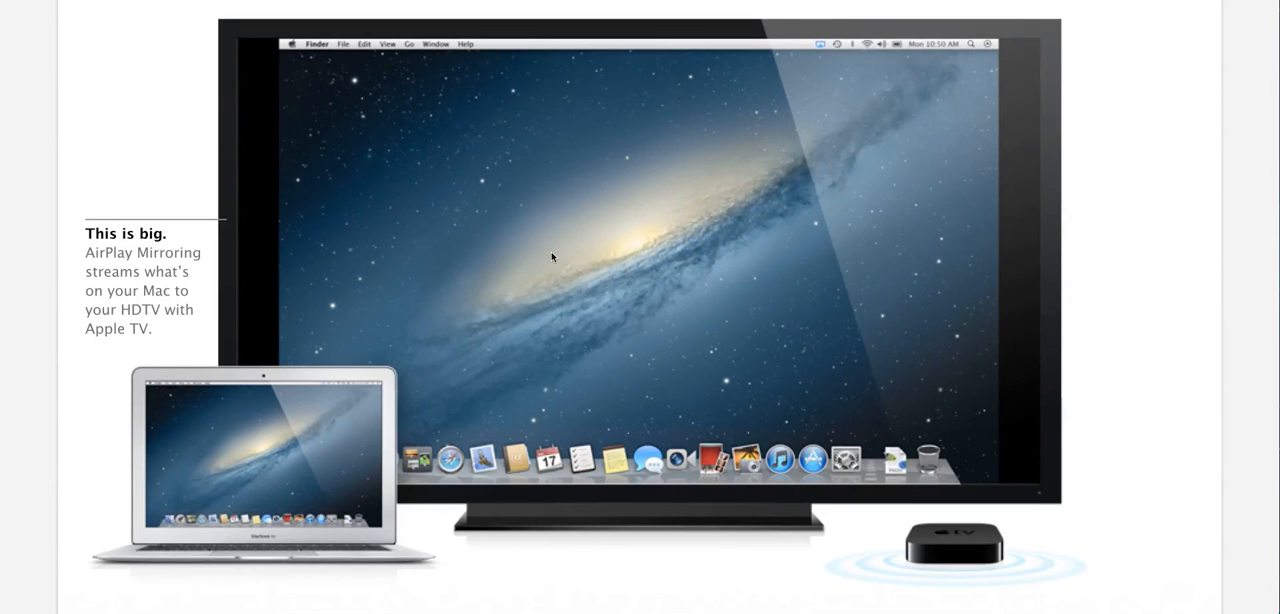
pyautogui.moveTo(1164, 236)
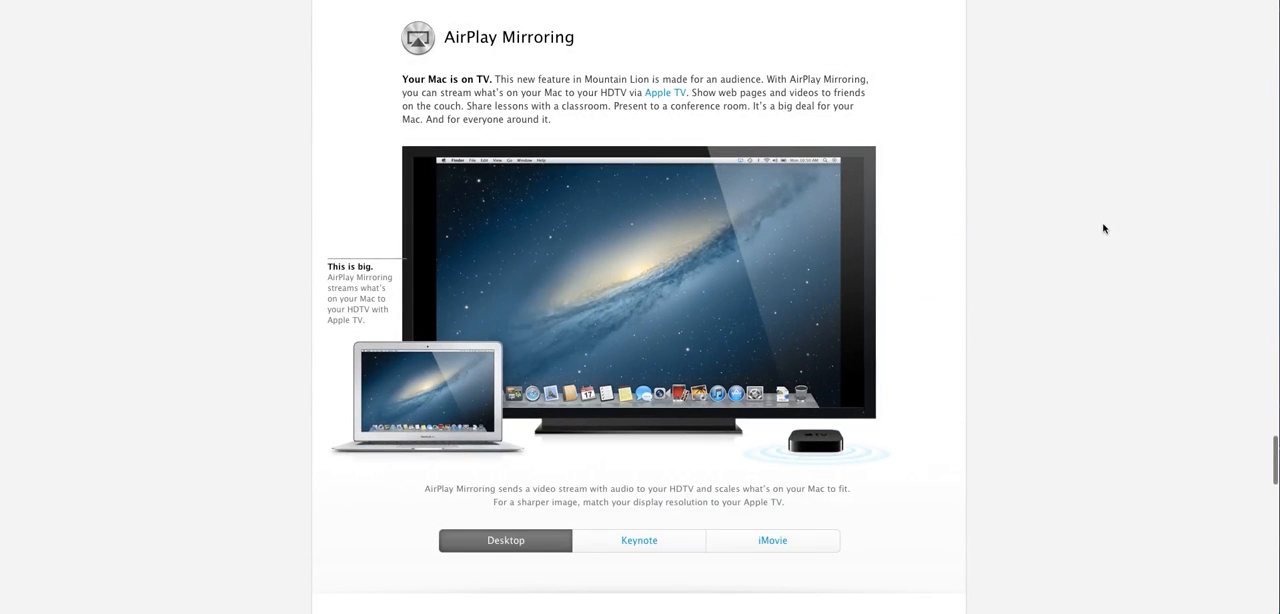
pyautogui.moveTo(810, 278)
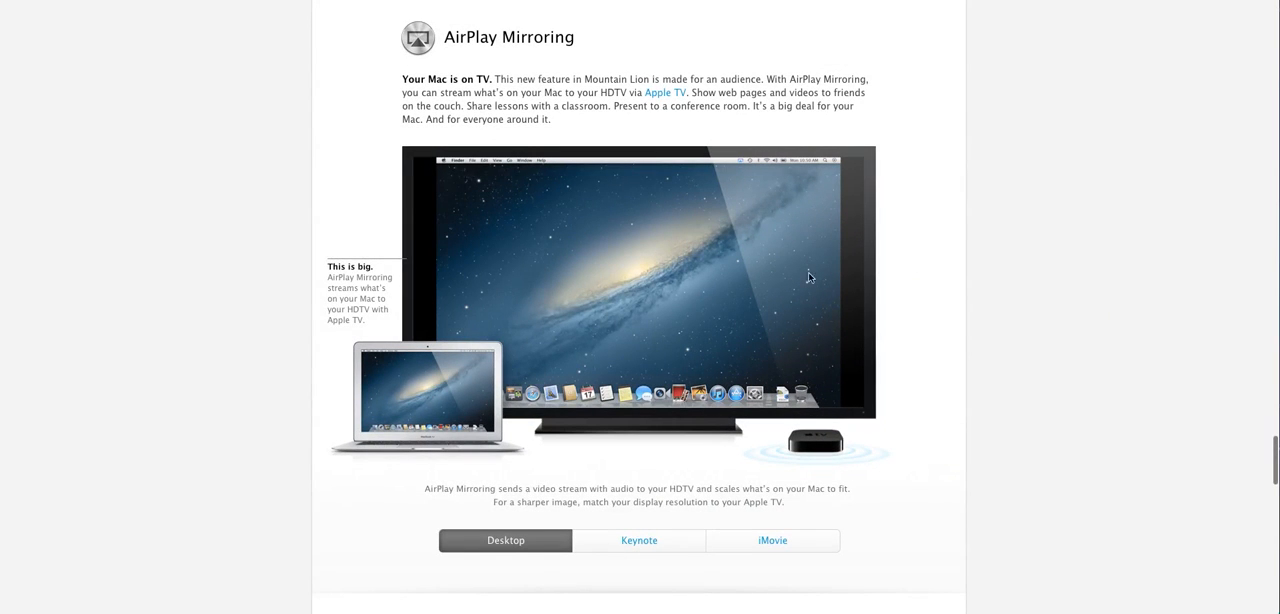
pyautogui.moveTo(624, 312)
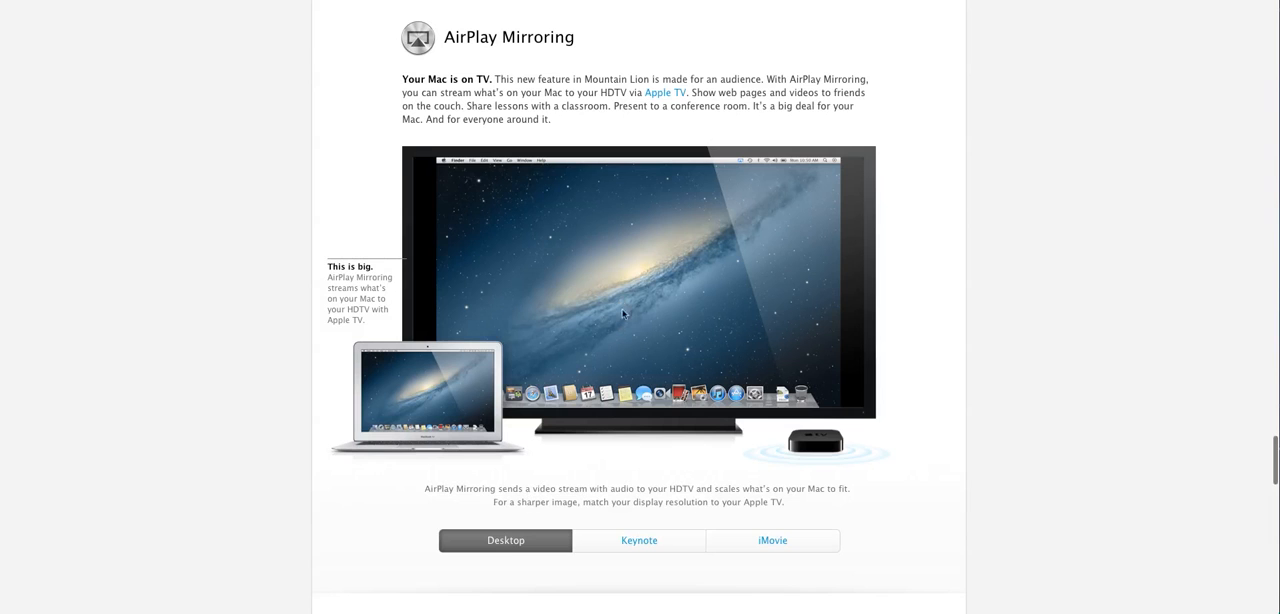
# Show the Keynote example, then the iMovie example of AirPlay Mirroring
pyautogui.click(638, 540)
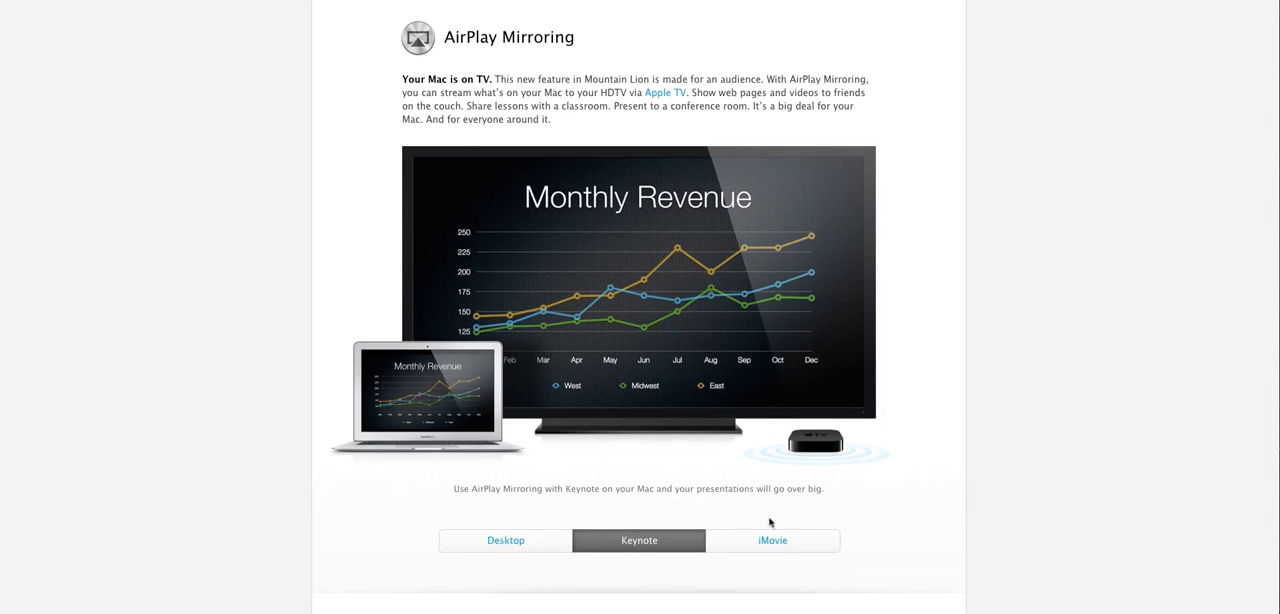
pyautogui.click(772, 540)
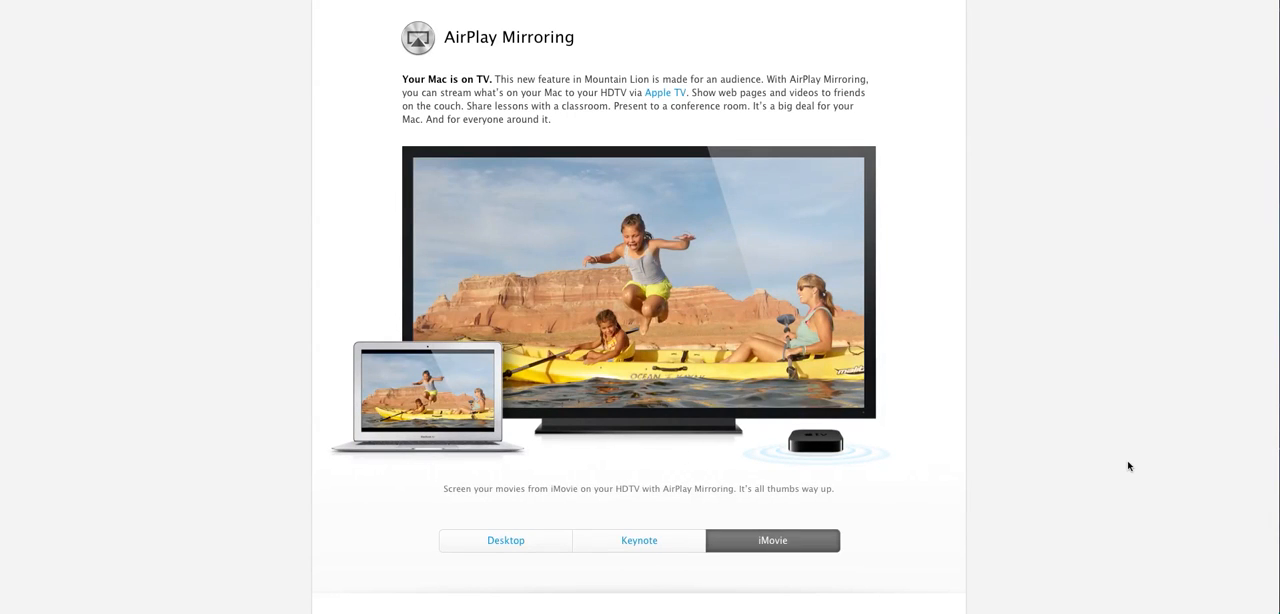
pyautogui.moveTo(1018, 406)
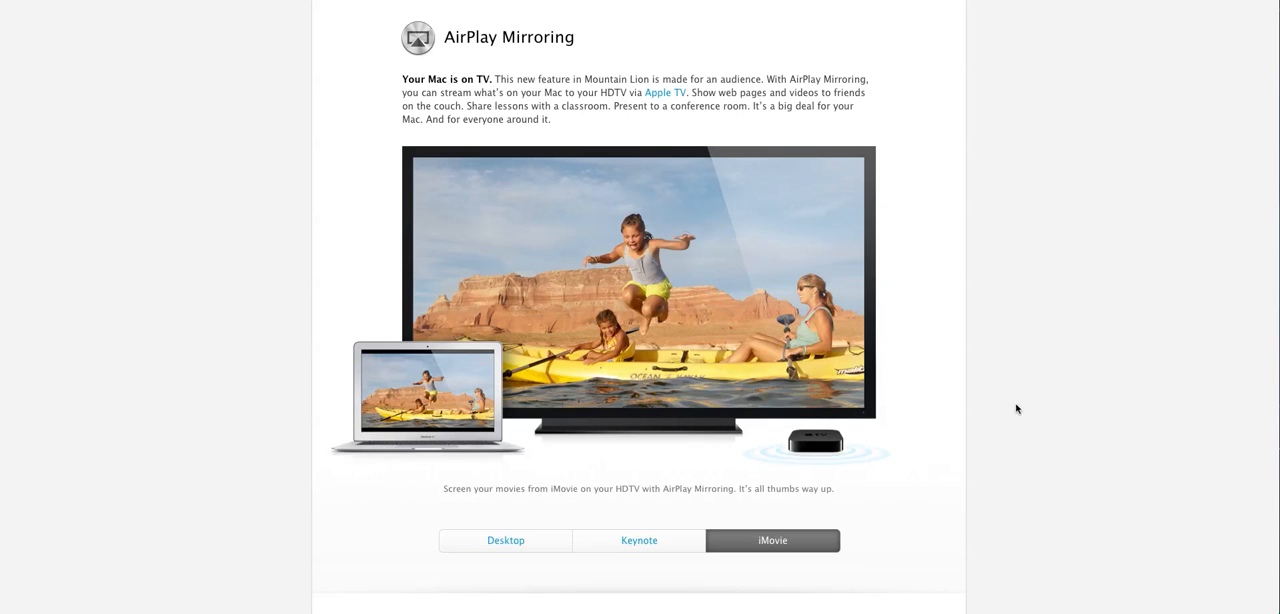
# Scroll through the Gatekeeper section until All-new features for China appears
pyautogui.scroll(-3)
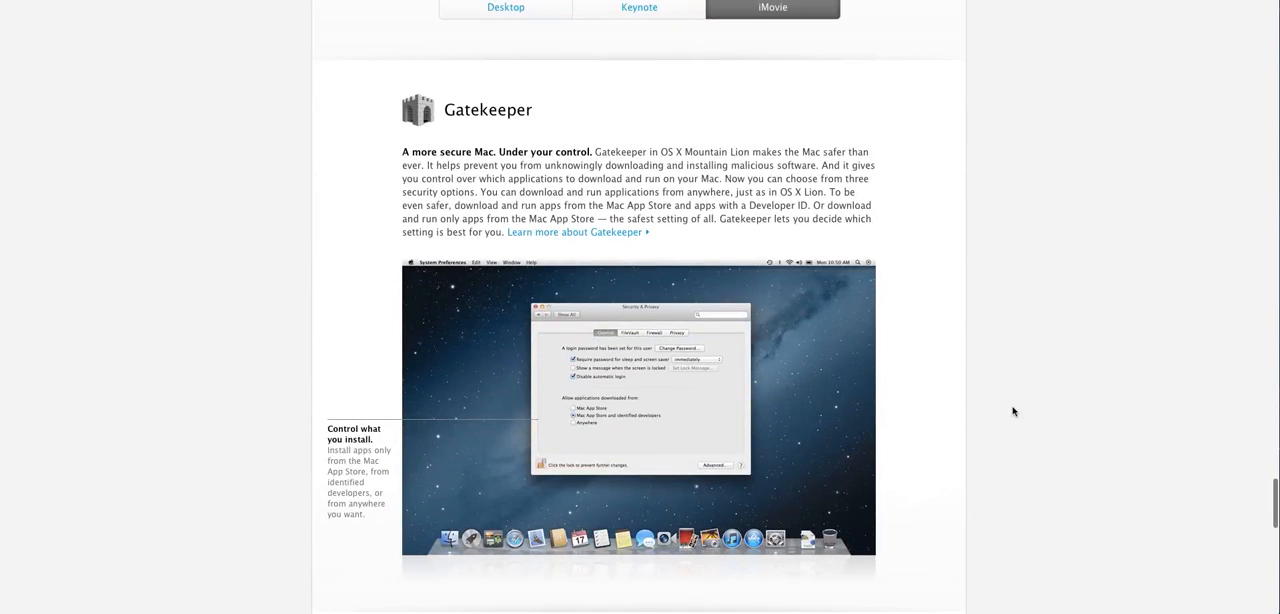
pyautogui.scroll(-3)
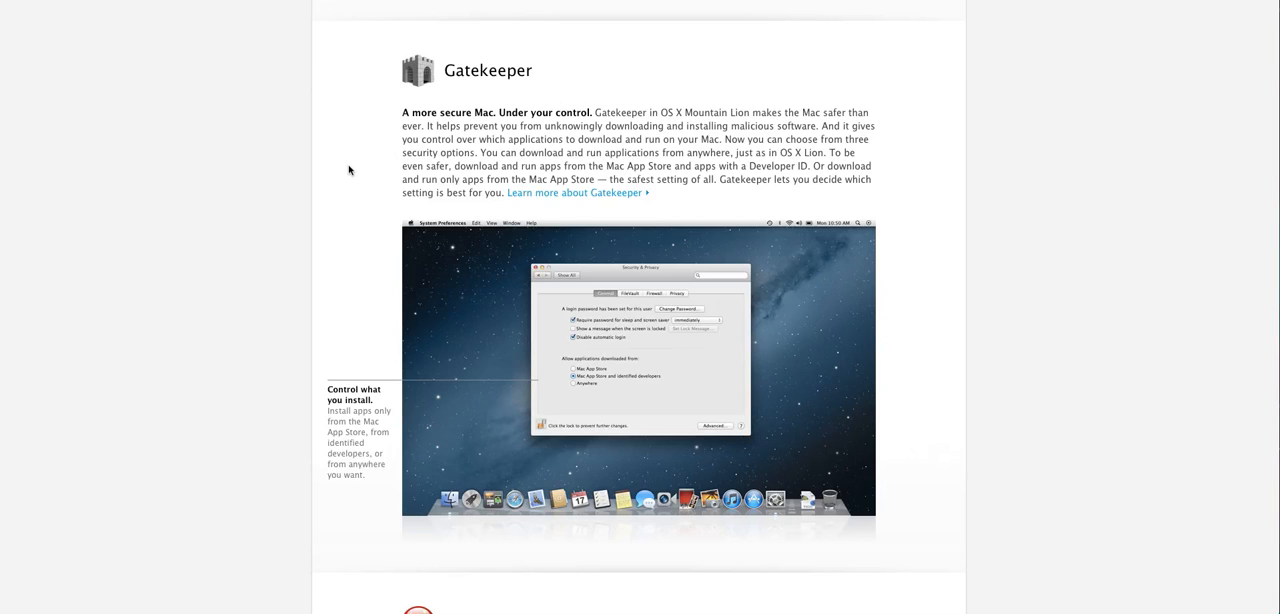
pyautogui.moveTo(330, 164)
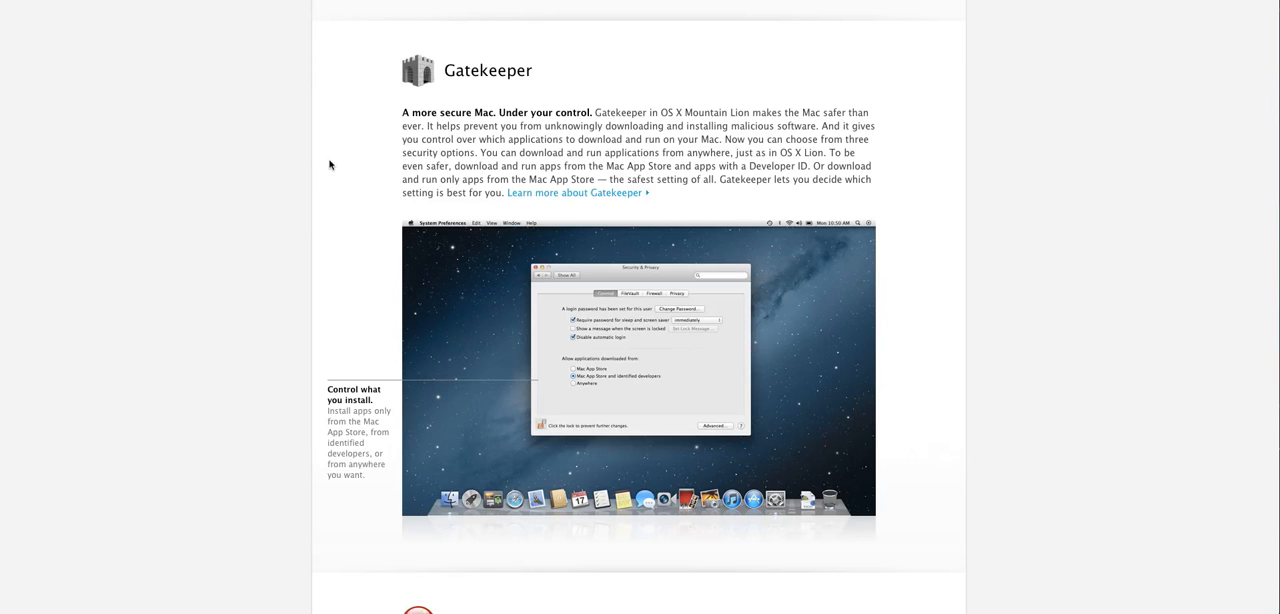
pyautogui.scroll(-3)
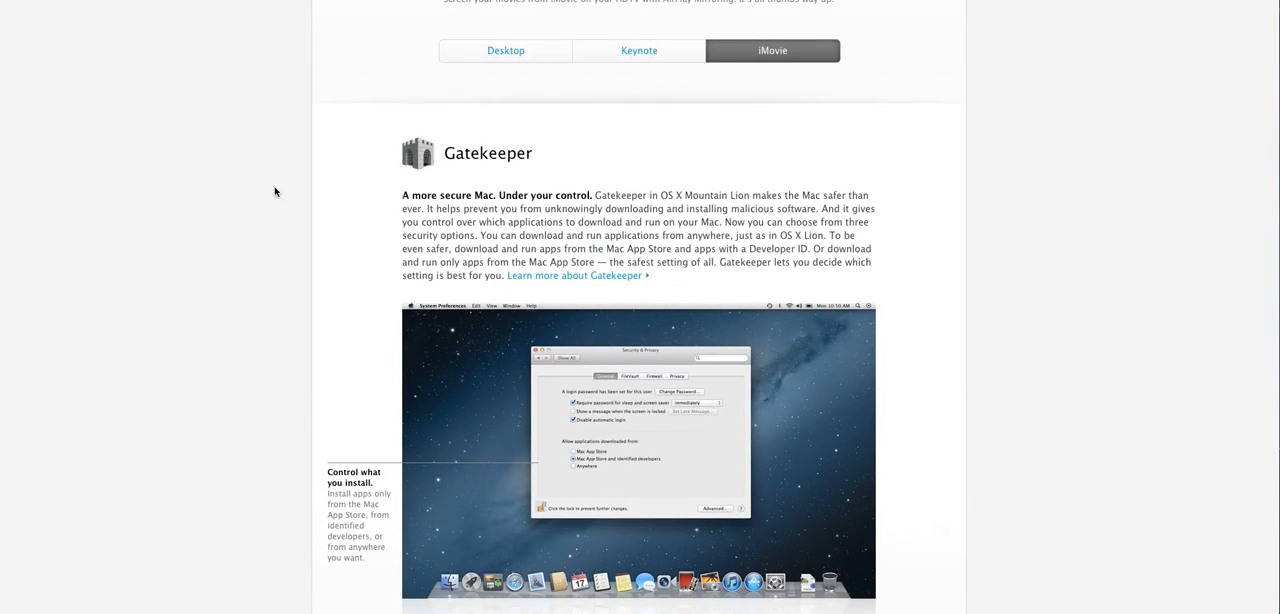
pyautogui.scroll(-3)
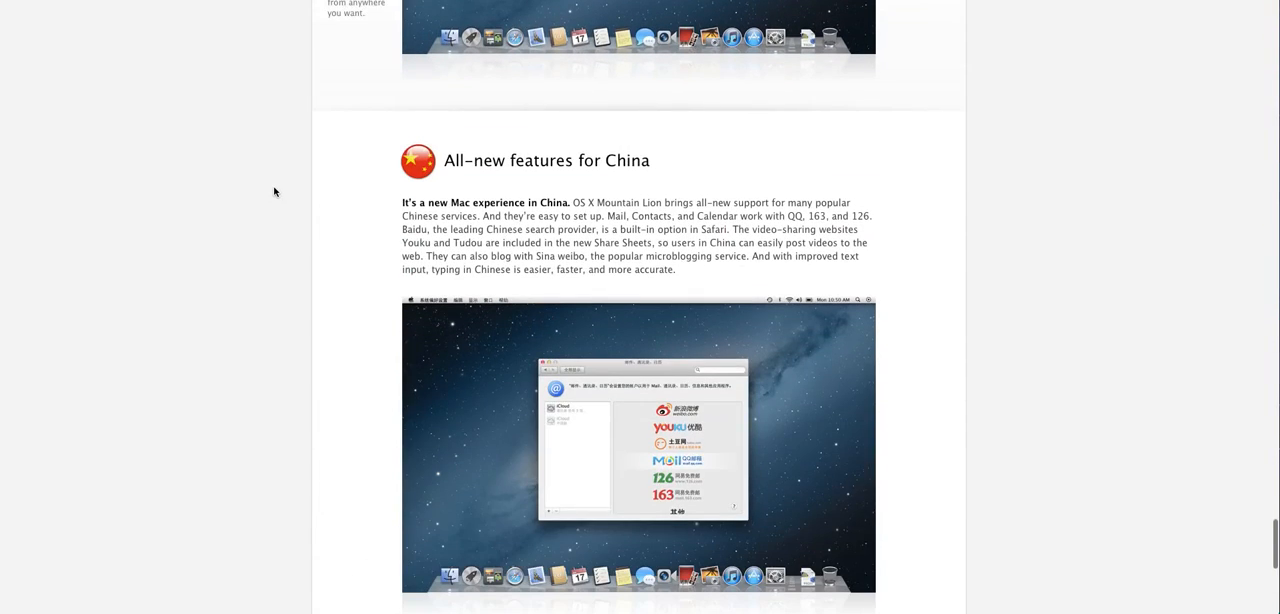
# Scroll past the China section to the Download Messages and Developer Preview panels
pyautogui.scroll(-3)
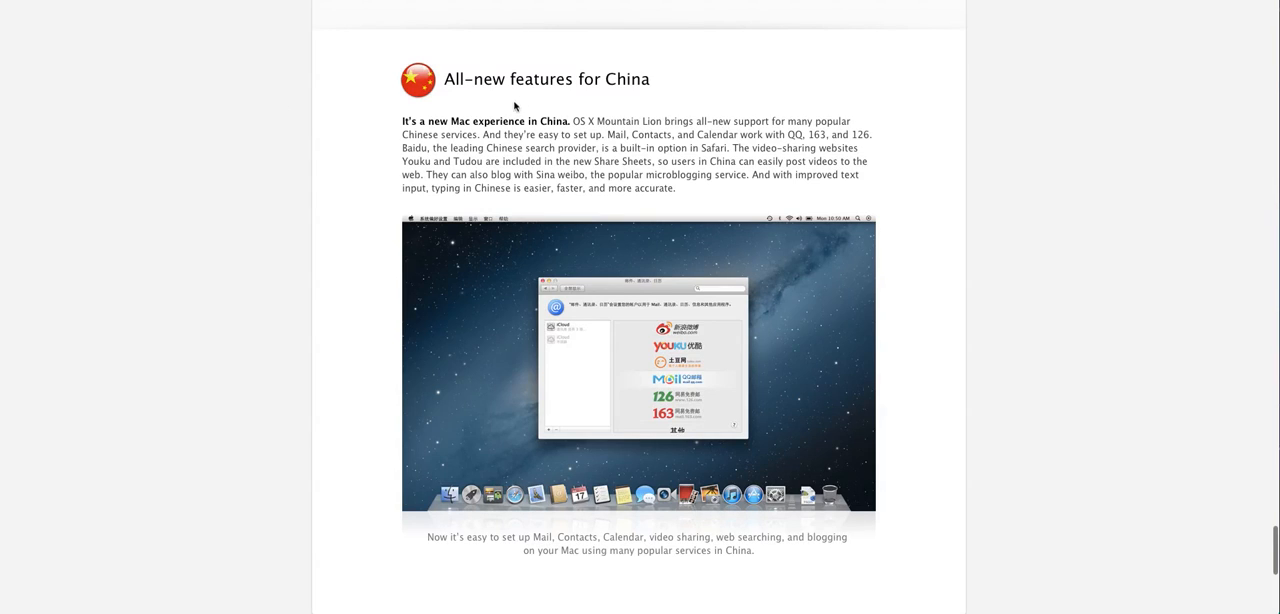
pyautogui.moveTo(288, 188)
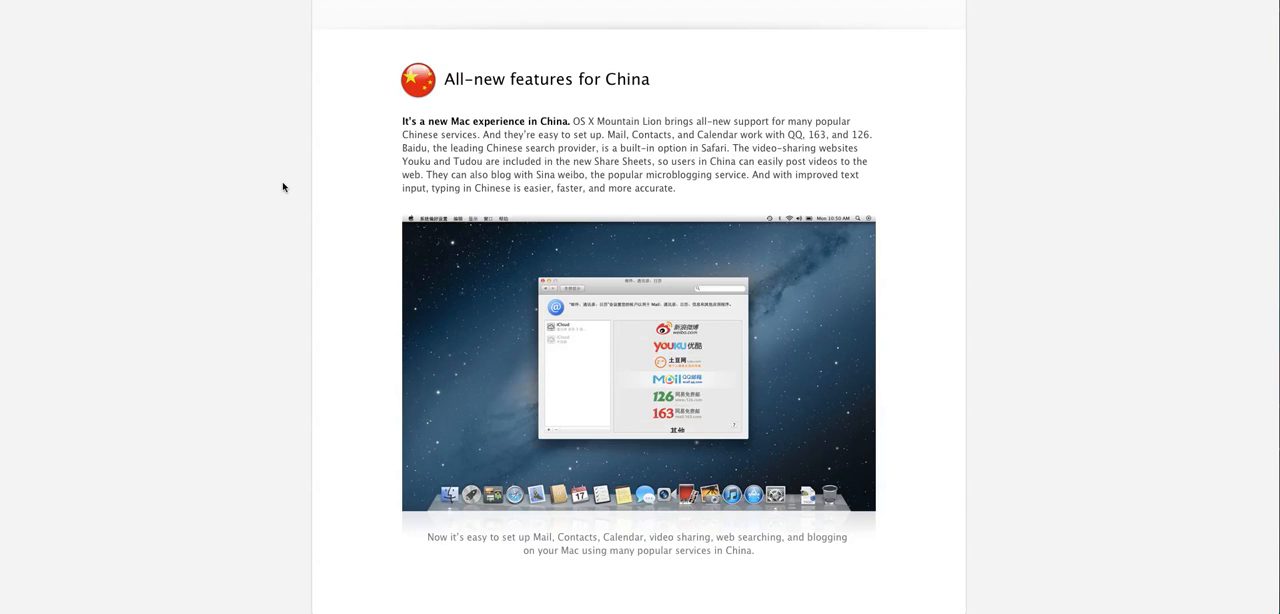
pyautogui.moveTo(348, 166)
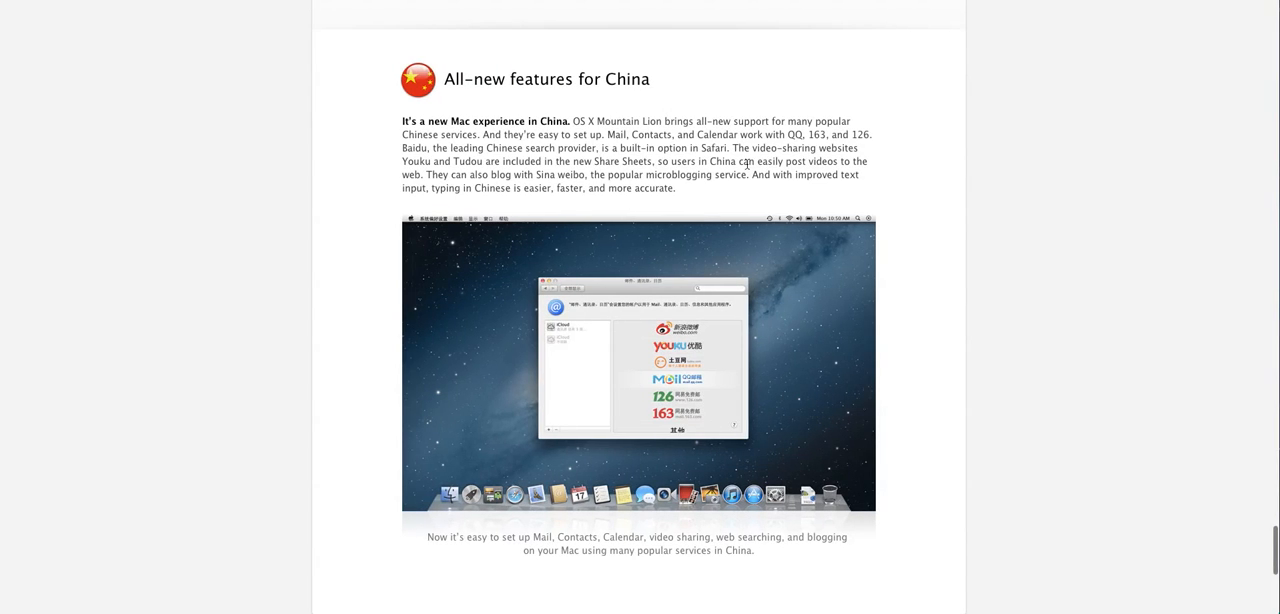
pyautogui.scroll(-3)
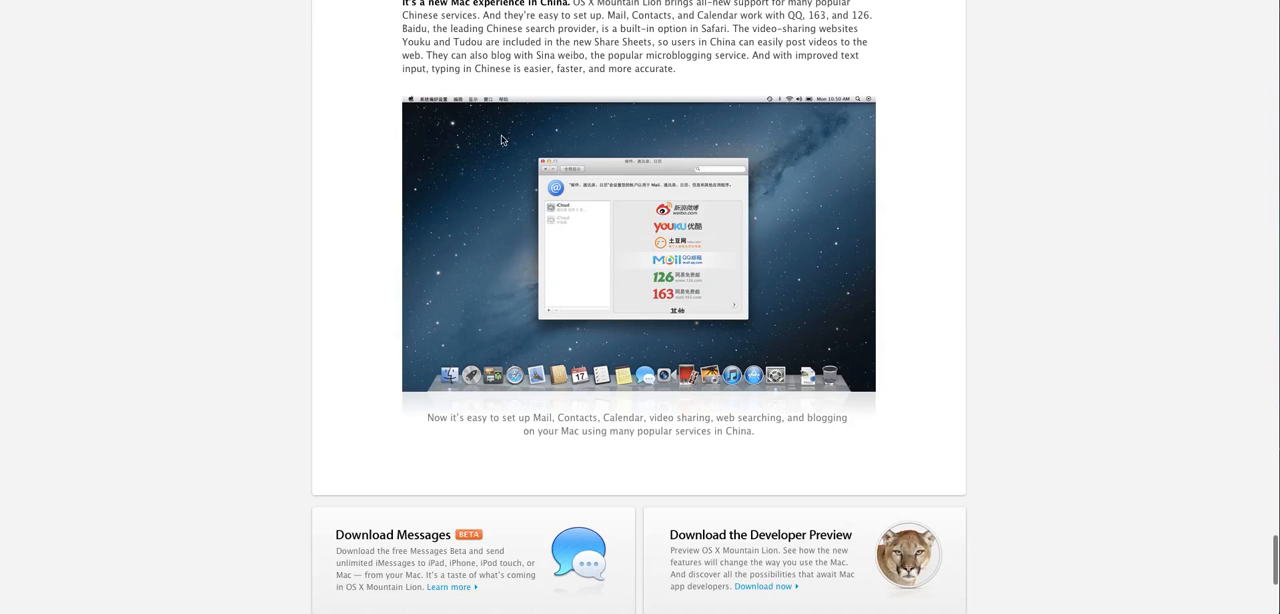
pyautogui.scroll(-3)
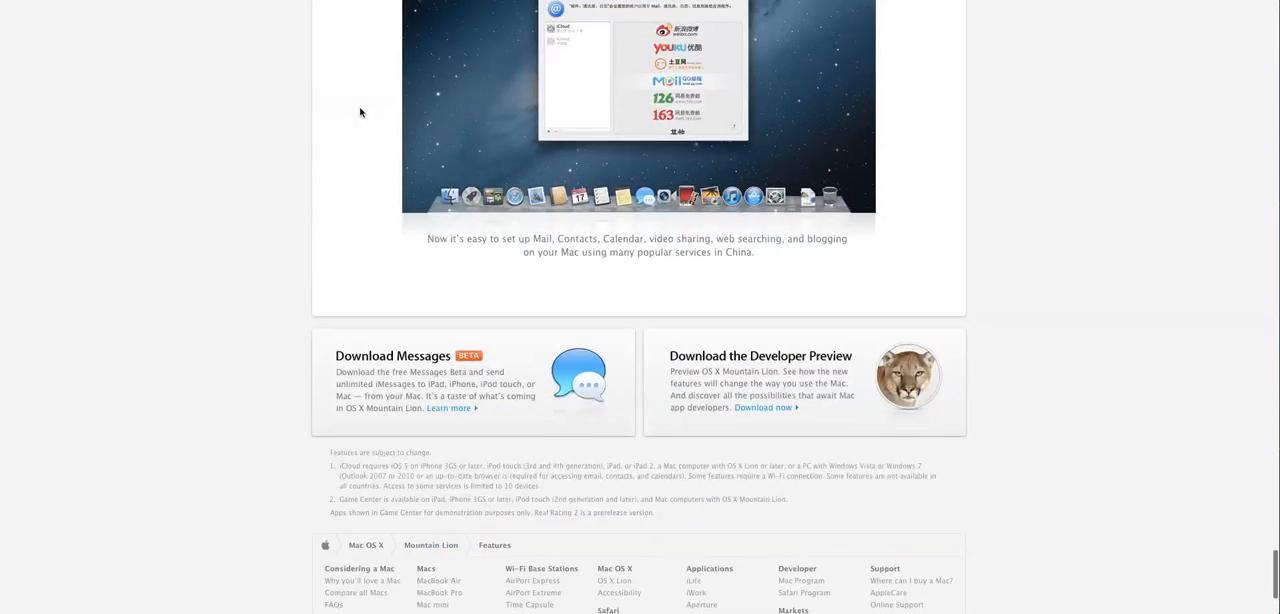
# Scroll to the footnotes and site footer at the very bottom of the features page
pyautogui.scroll(-3)
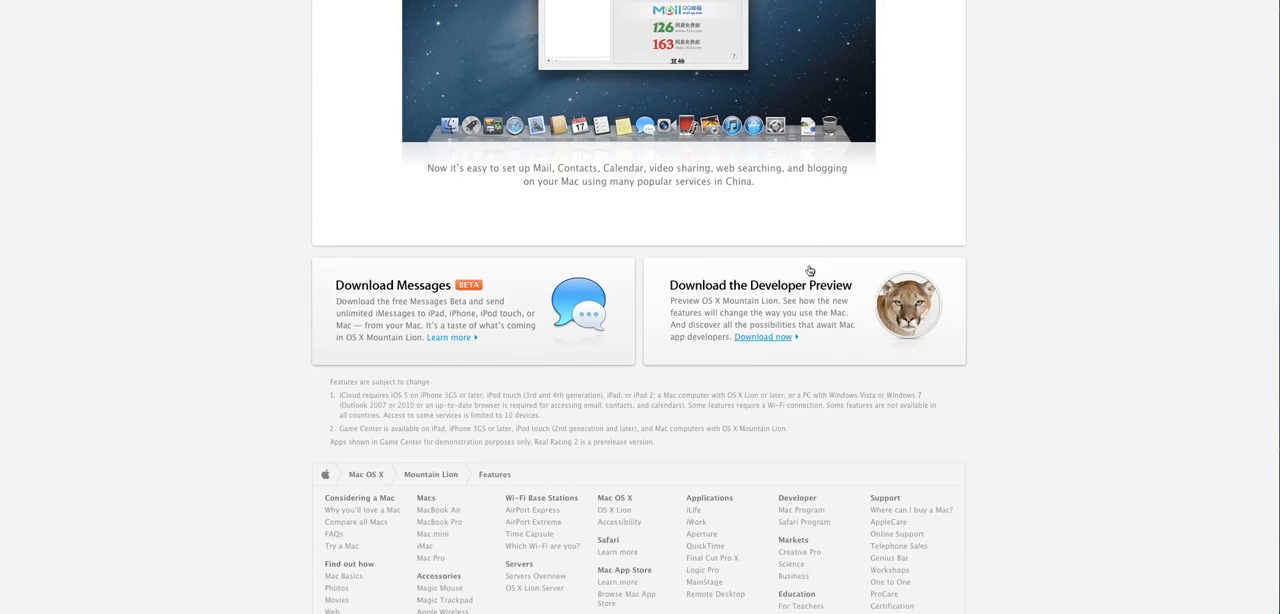
pyautogui.moveTo(990, 294)
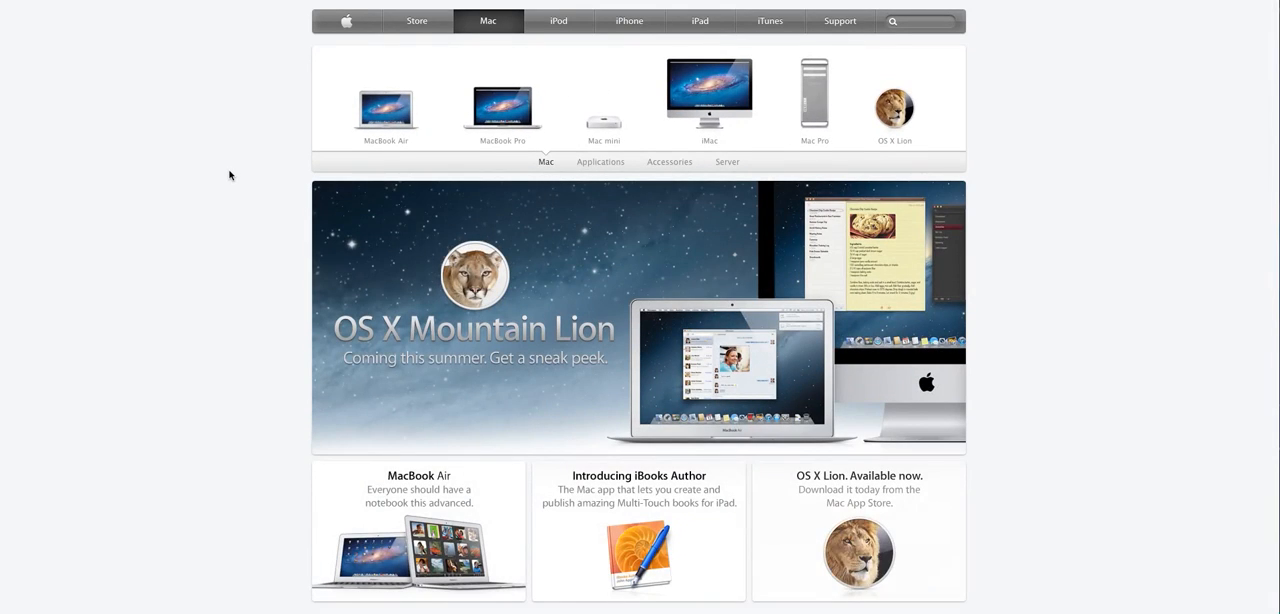
# Scroll the Mac page below the Mountain Lion banner and product tiles
pyautogui.scroll(-3)
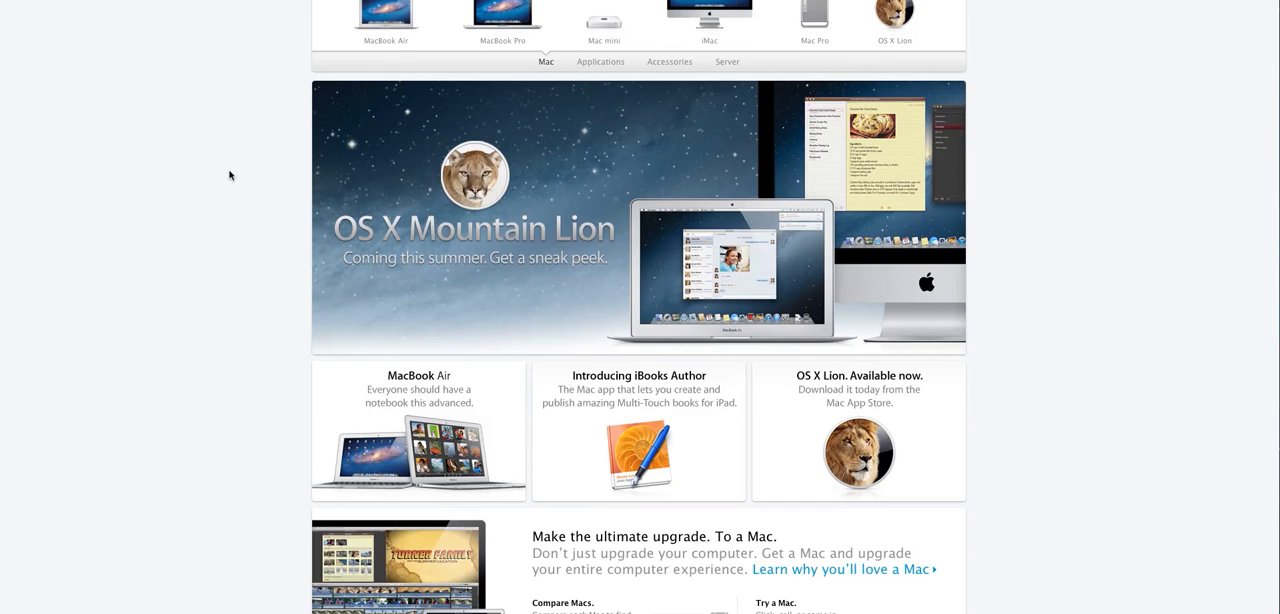
pyautogui.scroll(-3)
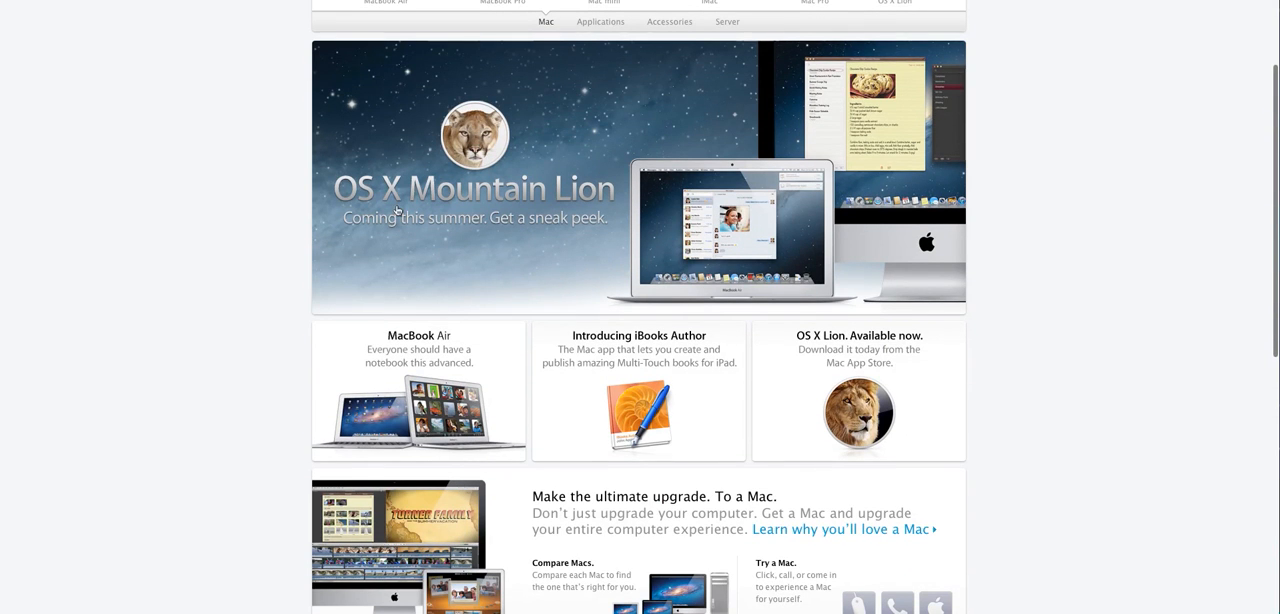
pyautogui.moveTo(290, 204)
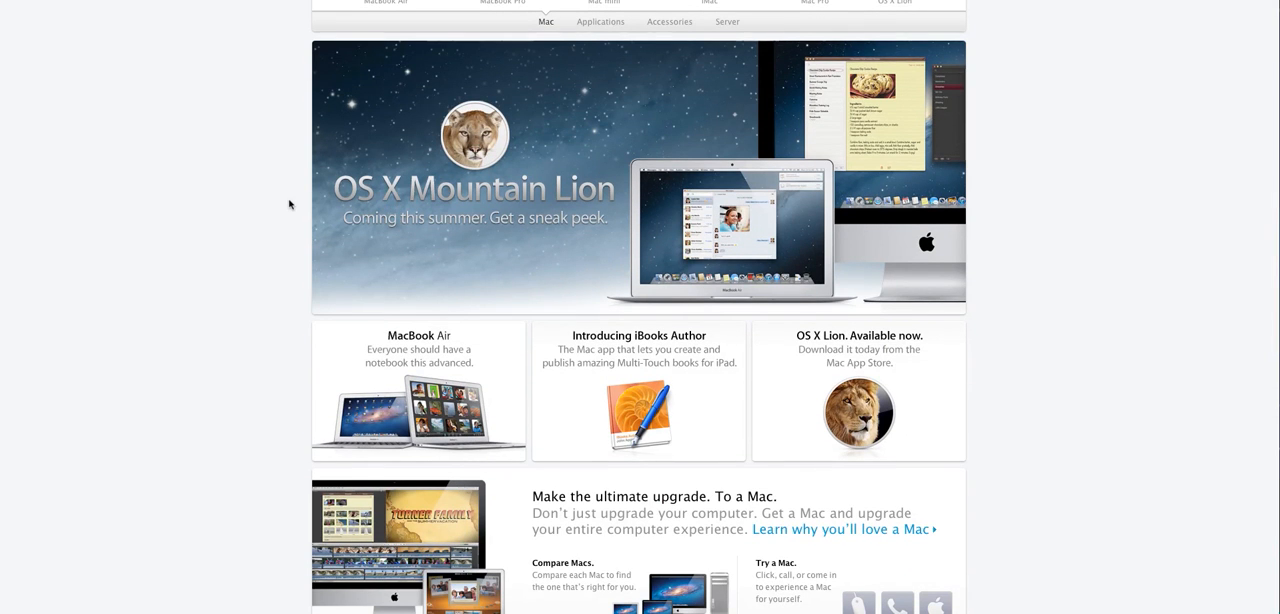
pyautogui.moveTo(204, 504)
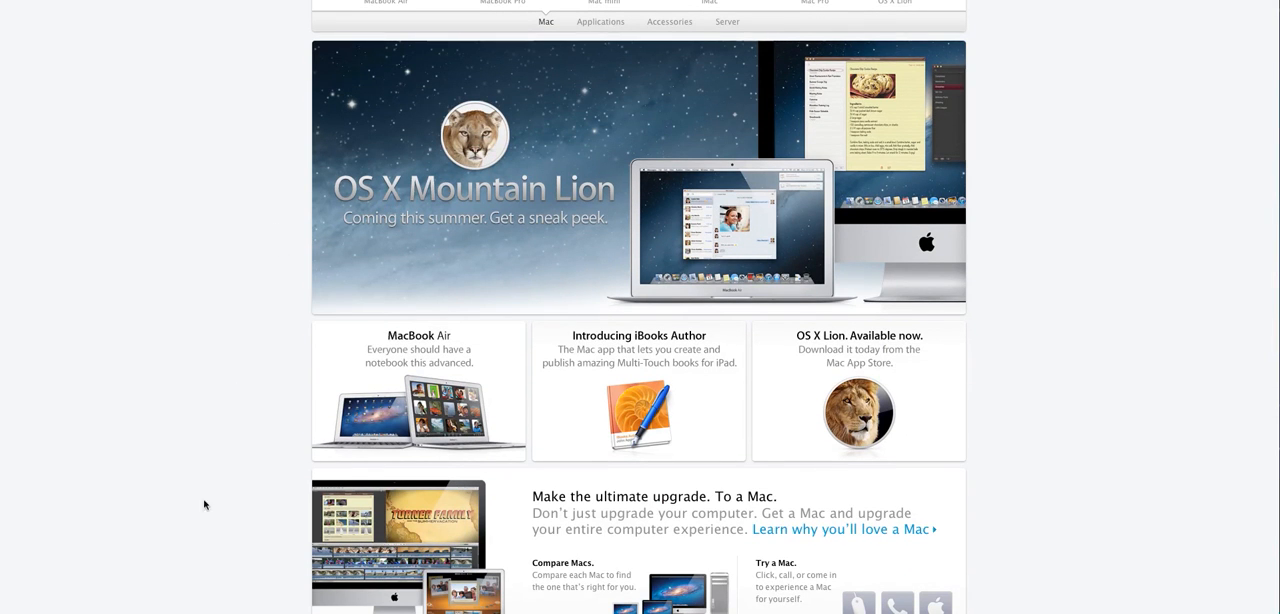